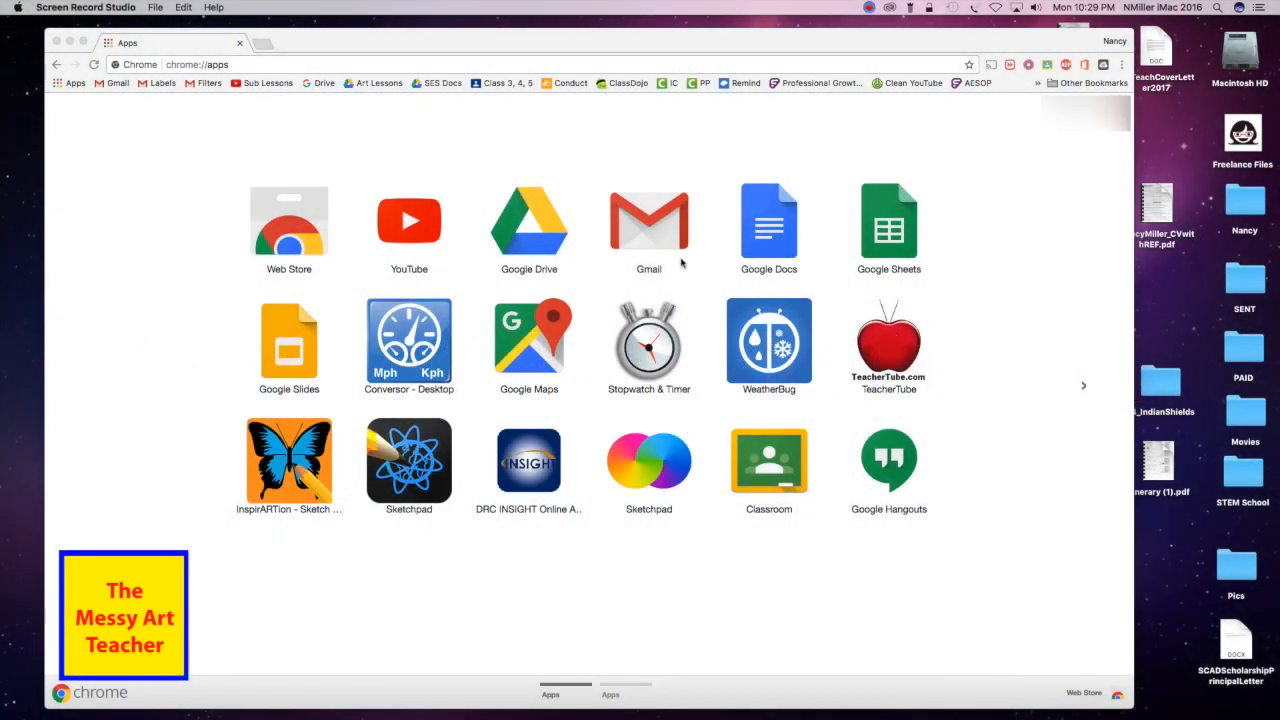
{"action": "mouse_move", "coordinate": [856, 320]}
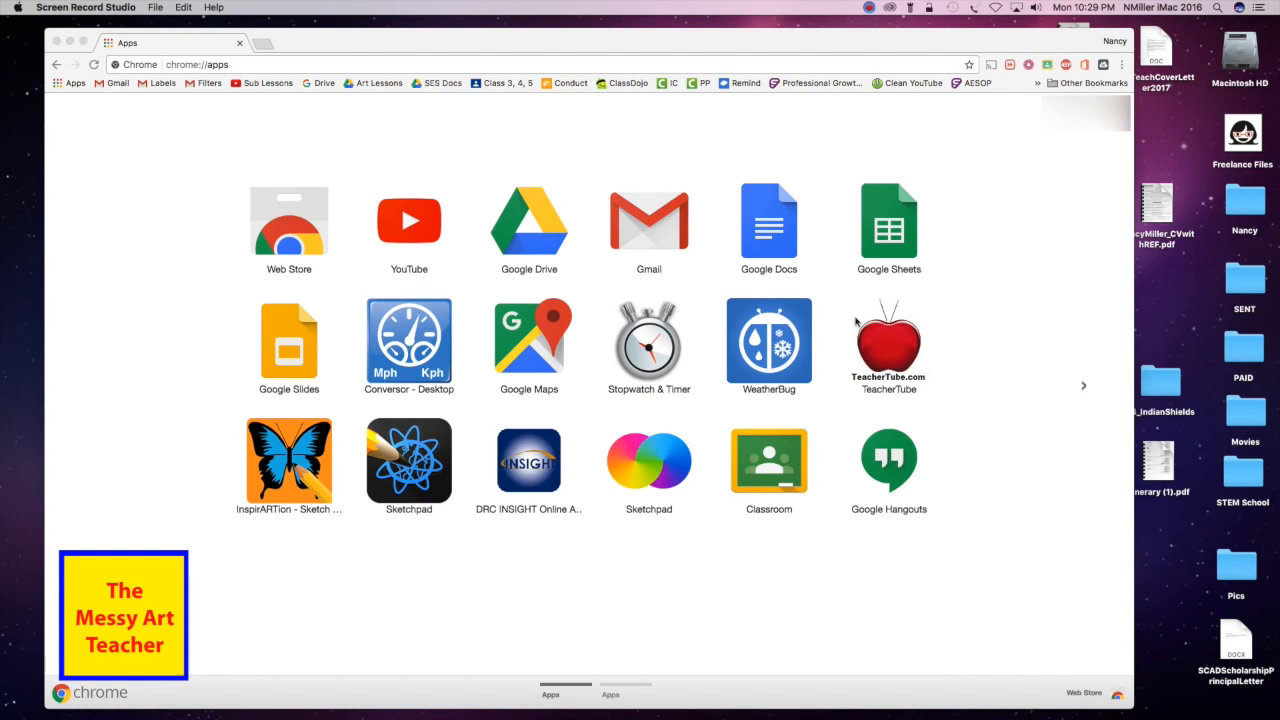
Launch the Classroom app from Chrome's apps page.
{"action": "left_click", "coordinate": [768, 460]}
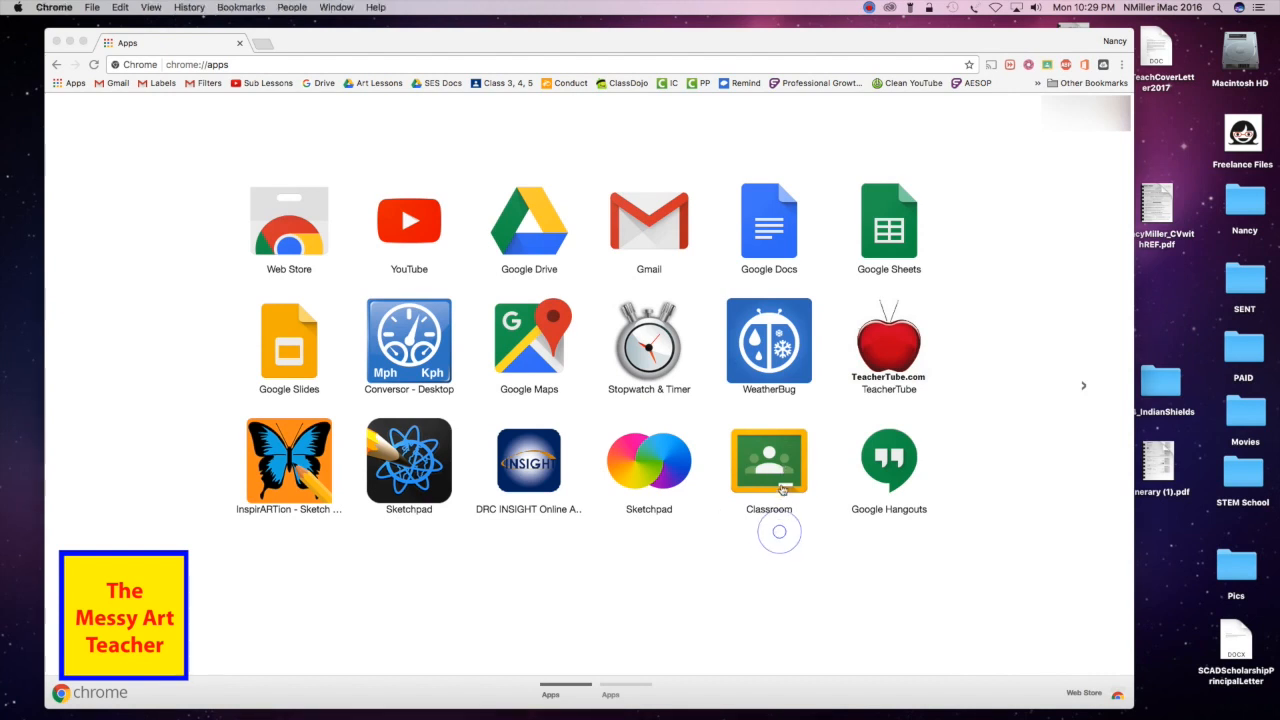
{"action": "mouse_move", "coordinate": [764, 476]}
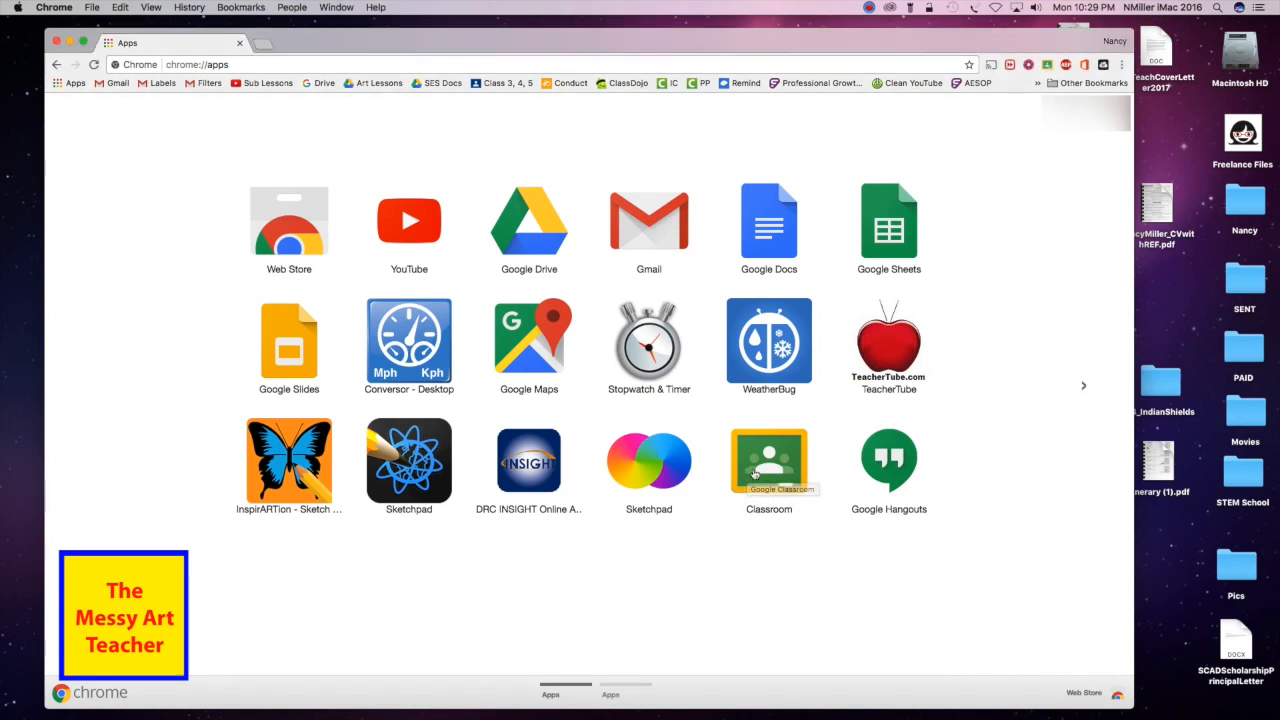
{"action": "mouse_move", "coordinate": [768, 460]}
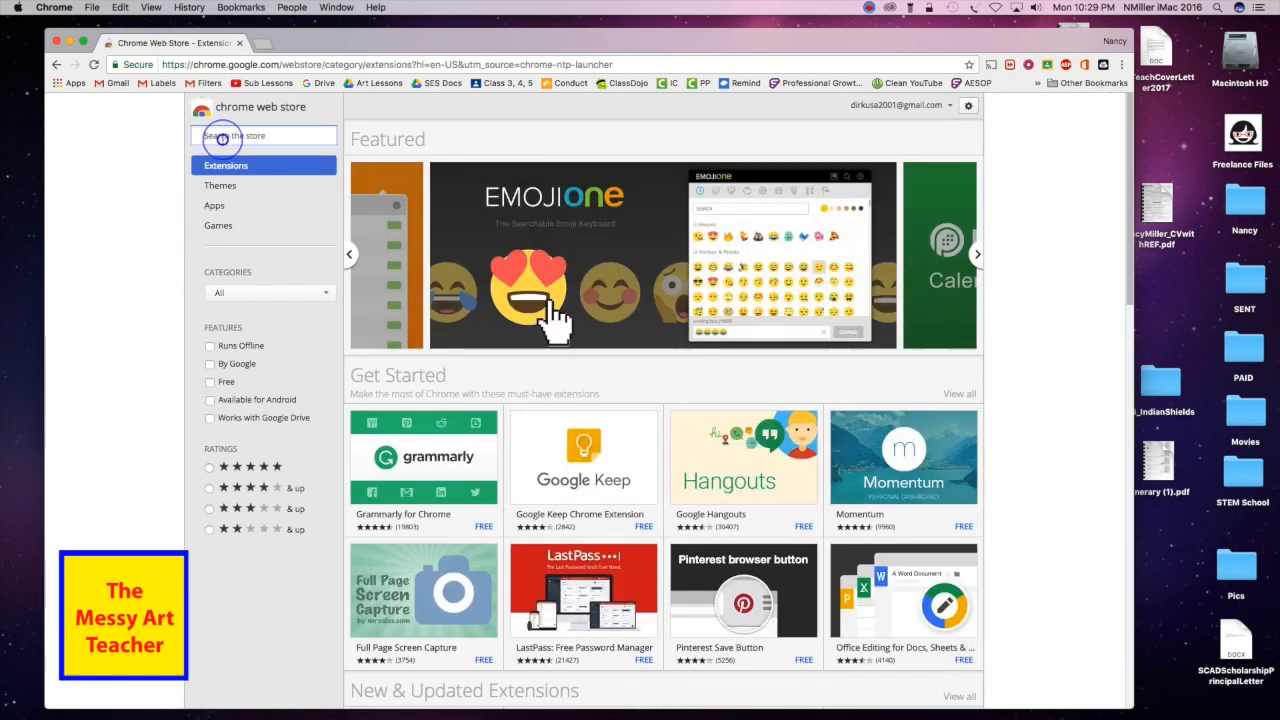
Search the Chrome Web Store for 'google classroom' to list matching extensions.
{"action": "type", "text": "google classr"}
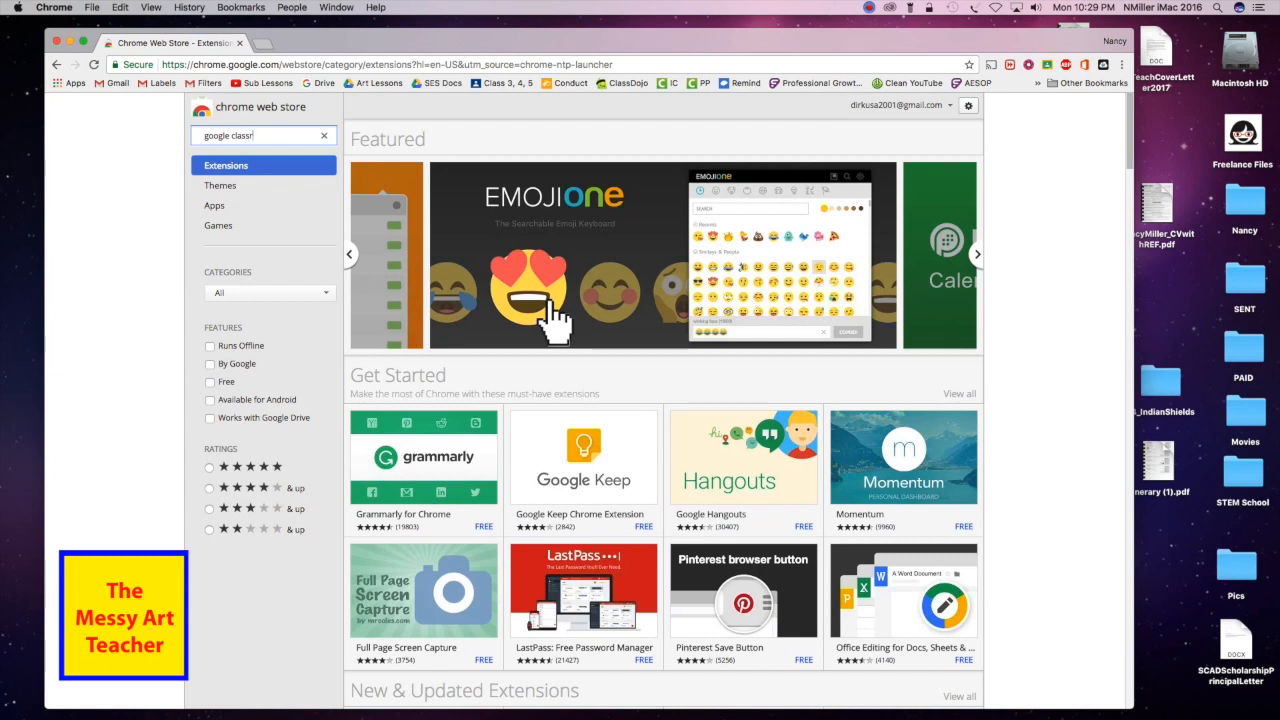
{"action": "key", "text": "Return"}
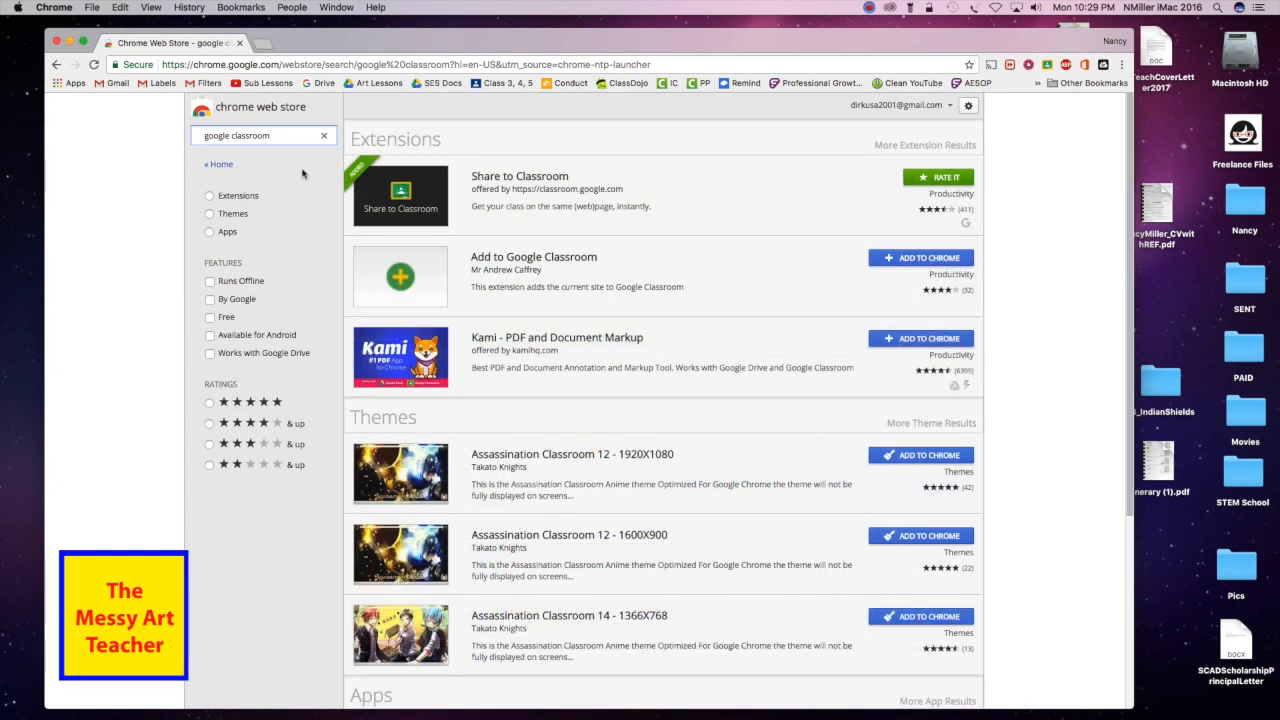
{"action": "mouse_move", "coordinate": [648, 196]}
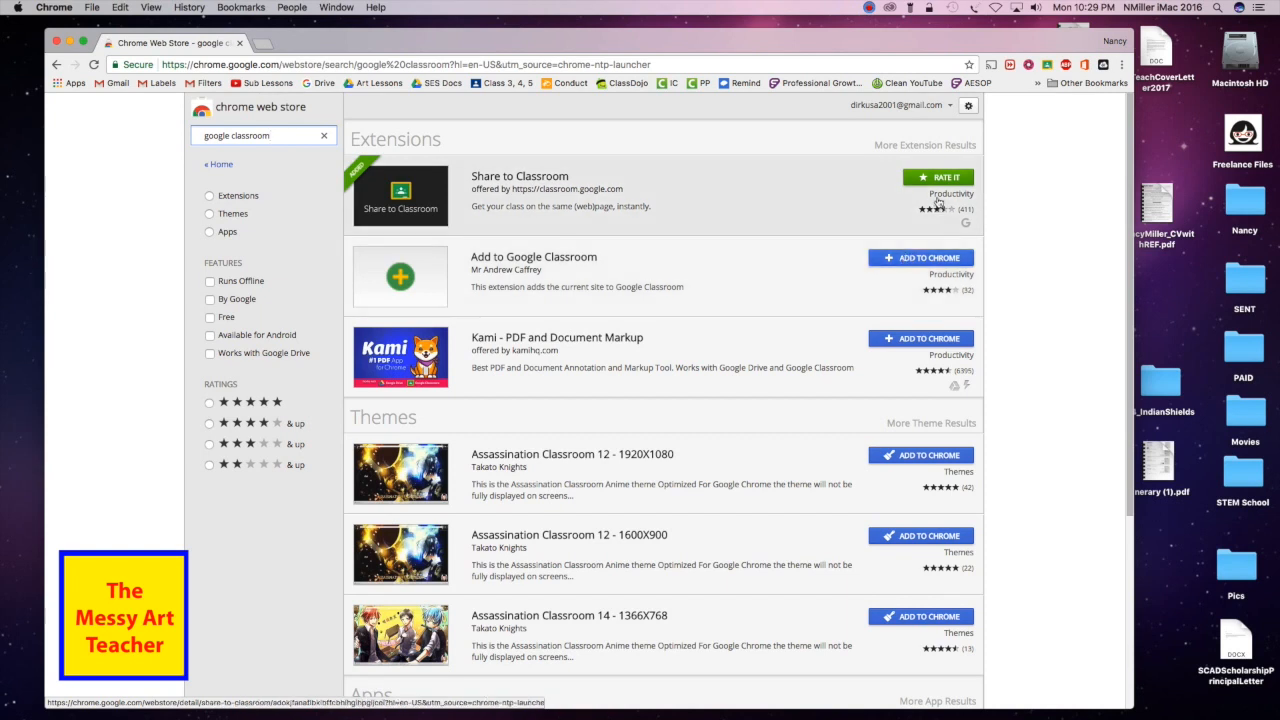
{"action": "mouse_move", "coordinate": [946, 210]}
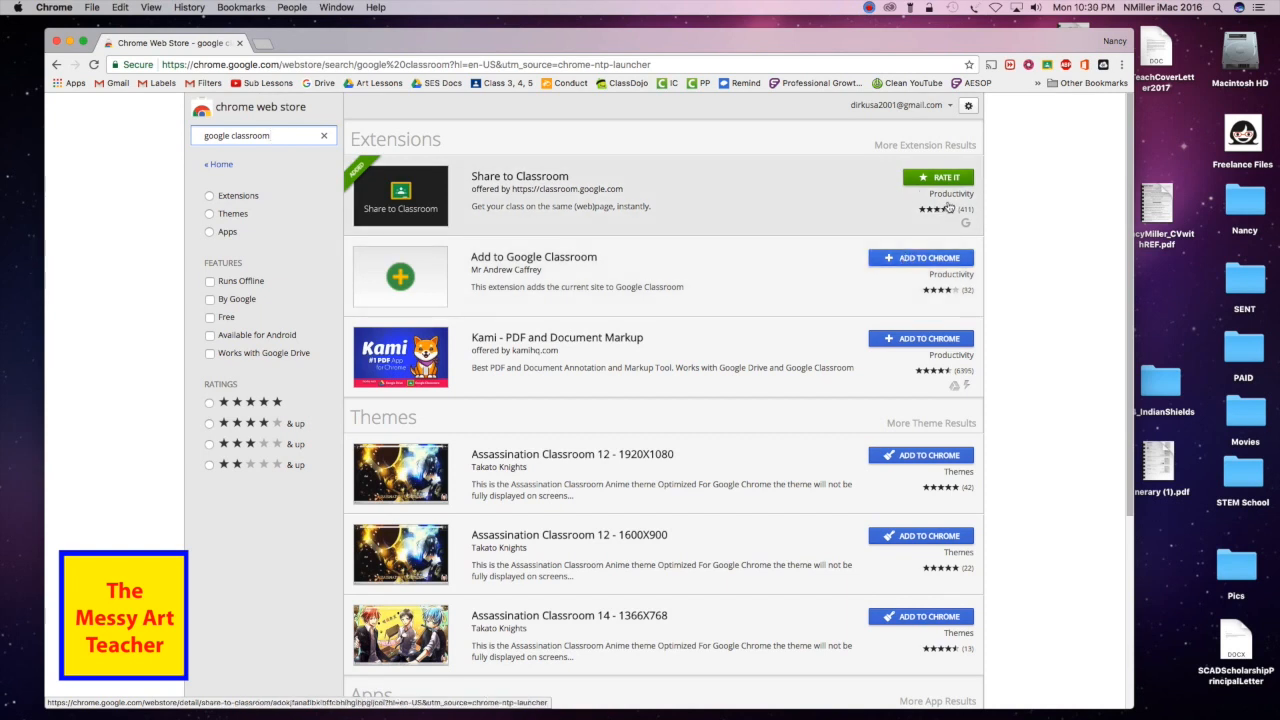
{"action": "mouse_move", "coordinate": [940, 180]}
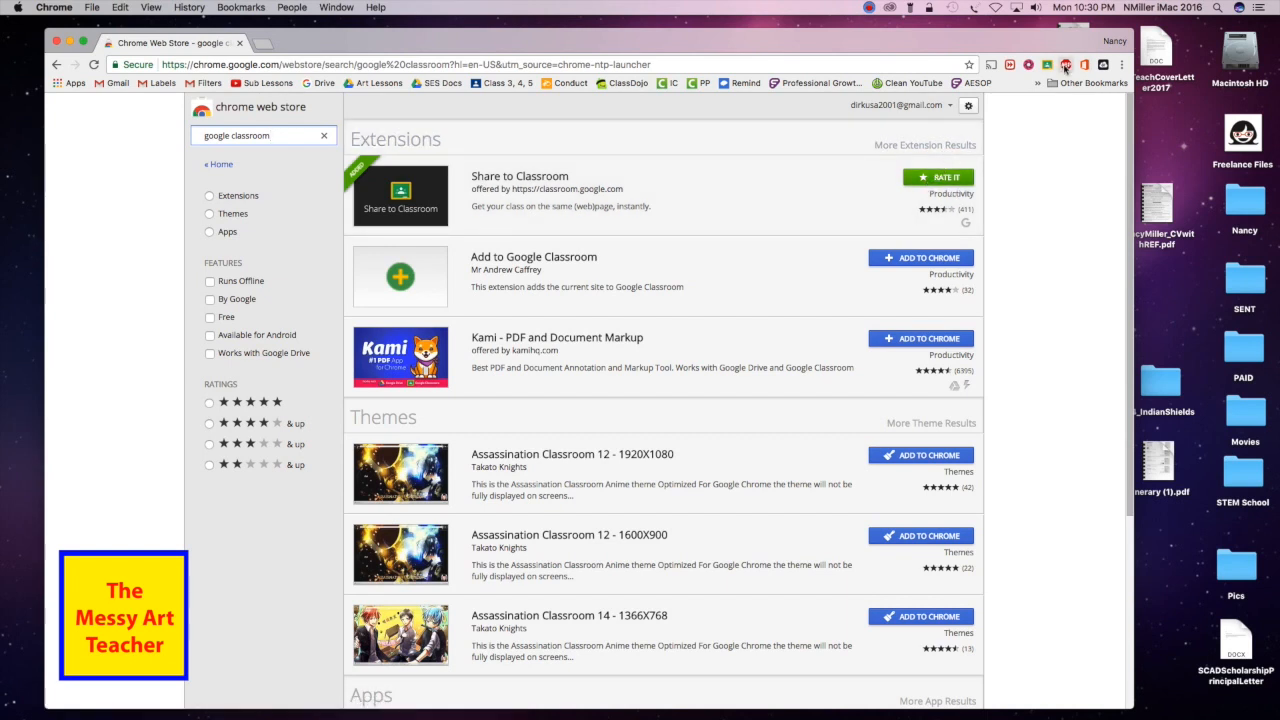
Go from the Share to Classroom extension to the Classroom classes page and show the join/create options.
{"action": "left_click", "coordinate": [1064, 60]}
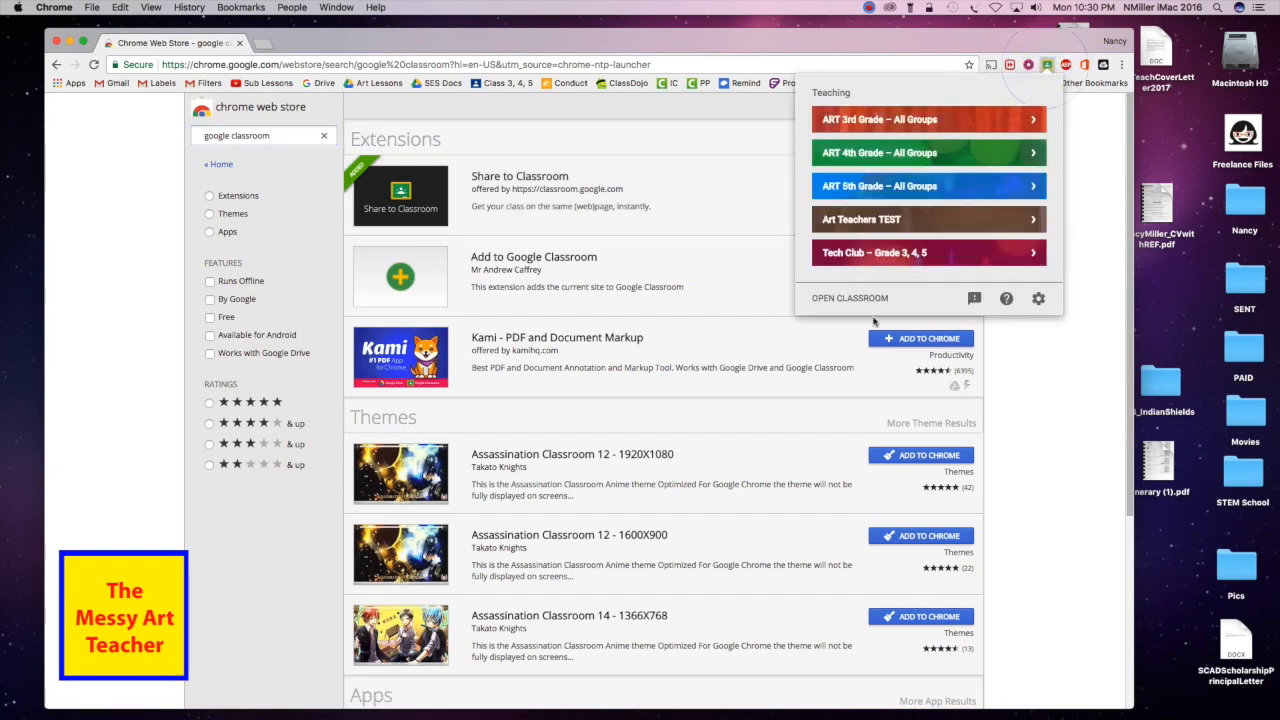
{"action": "left_click", "coordinate": [848, 296]}
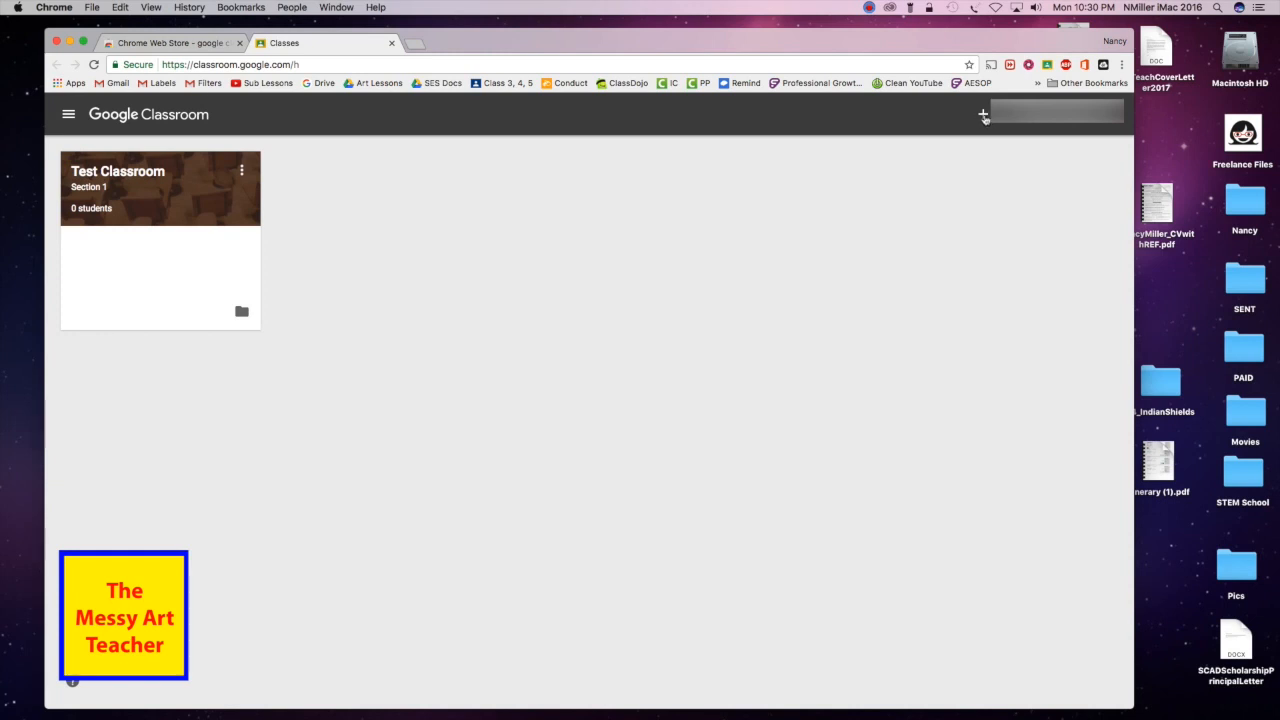
{"action": "mouse_move", "coordinate": [982, 116]}
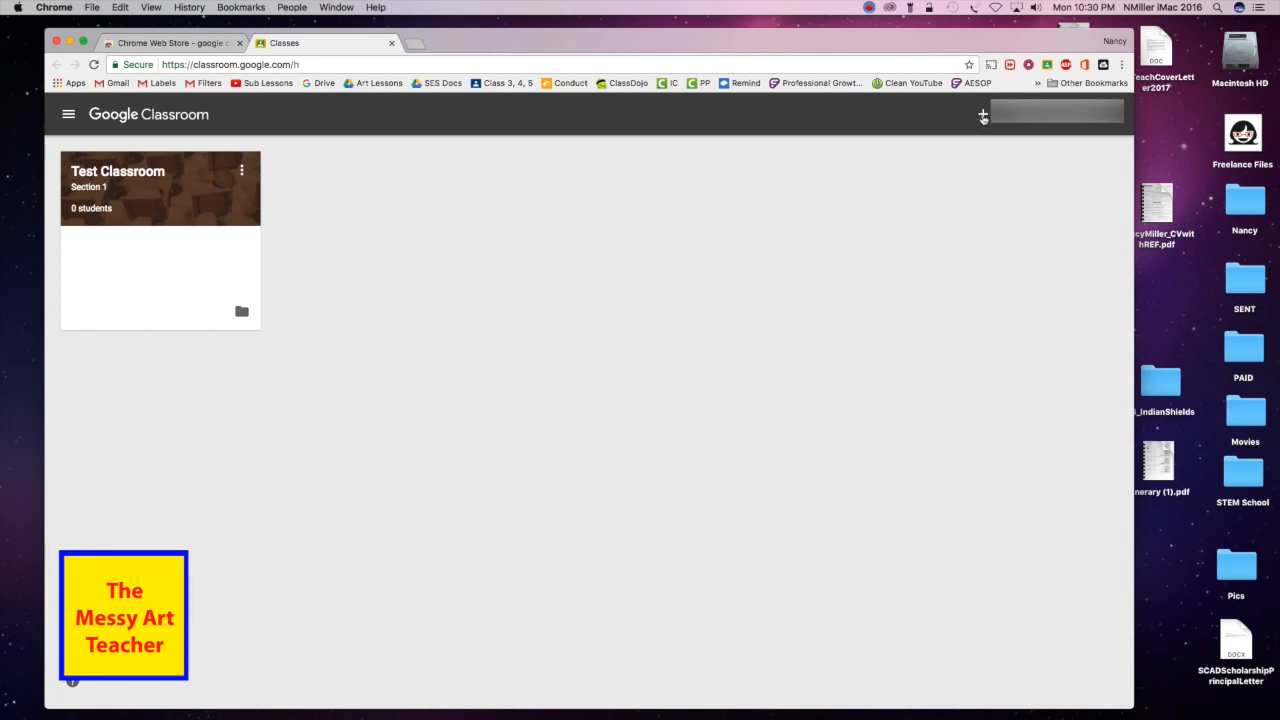
{"action": "left_click", "coordinate": [980, 116]}
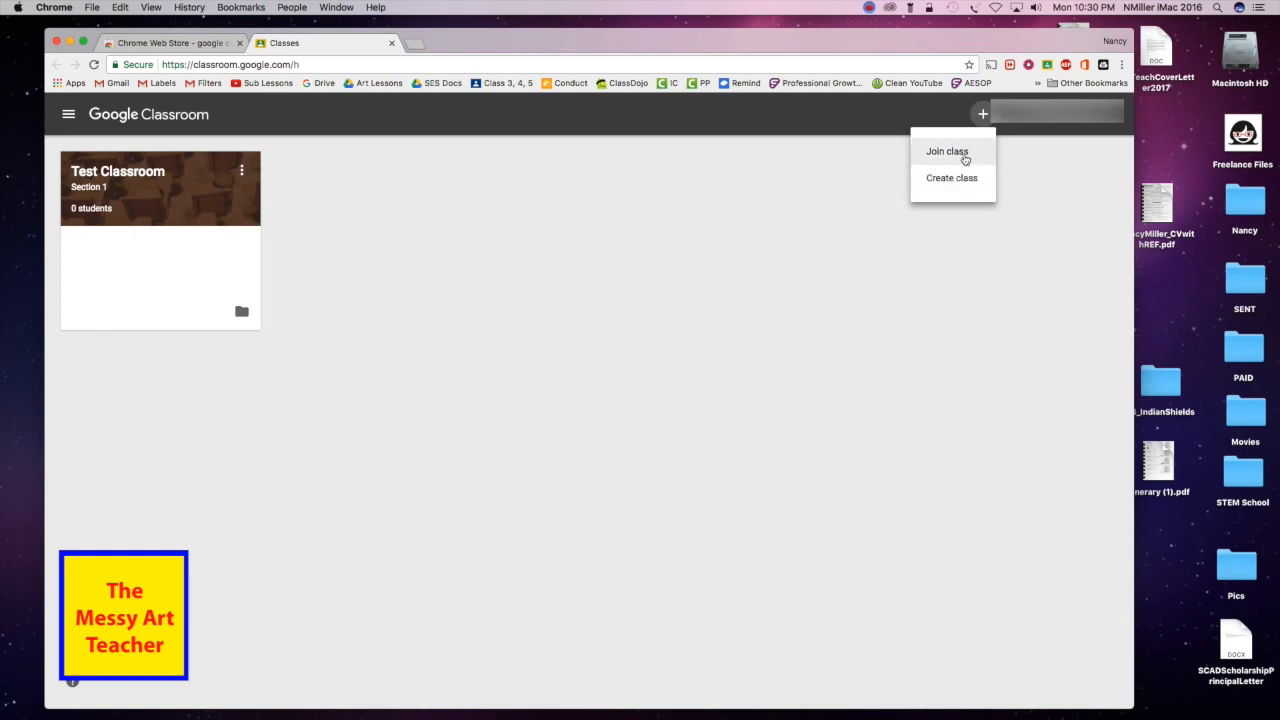
{"action": "mouse_move", "coordinate": [984, 184]}
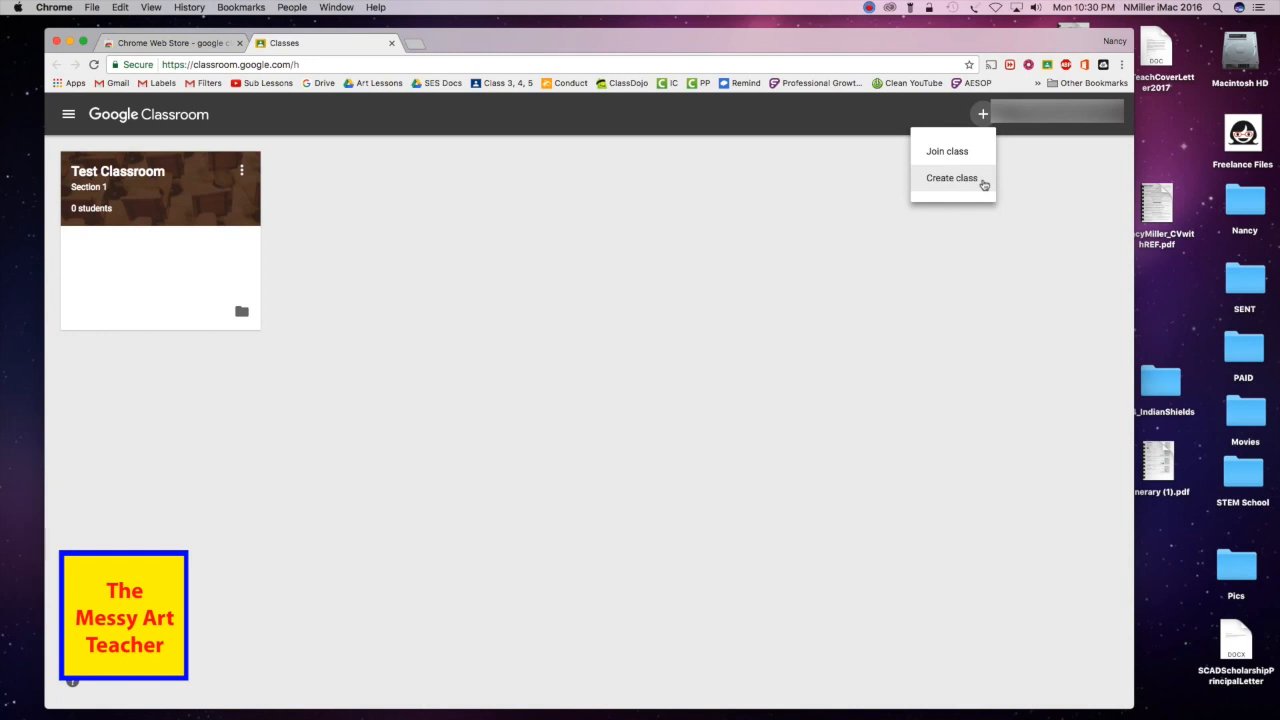
Start Create class and acknowledge the personal-use notice to reach the new class form.
{"action": "left_click", "coordinate": [952, 176]}
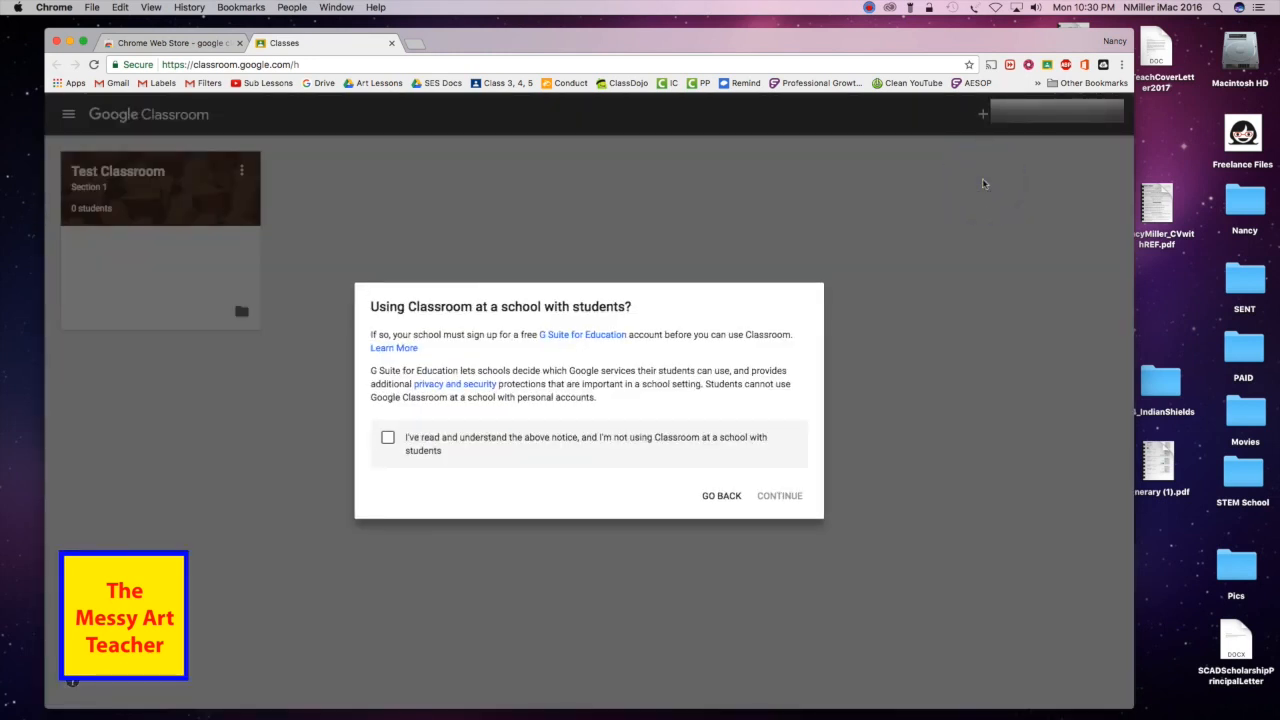
{"action": "mouse_move", "coordinate": [980, 184]}
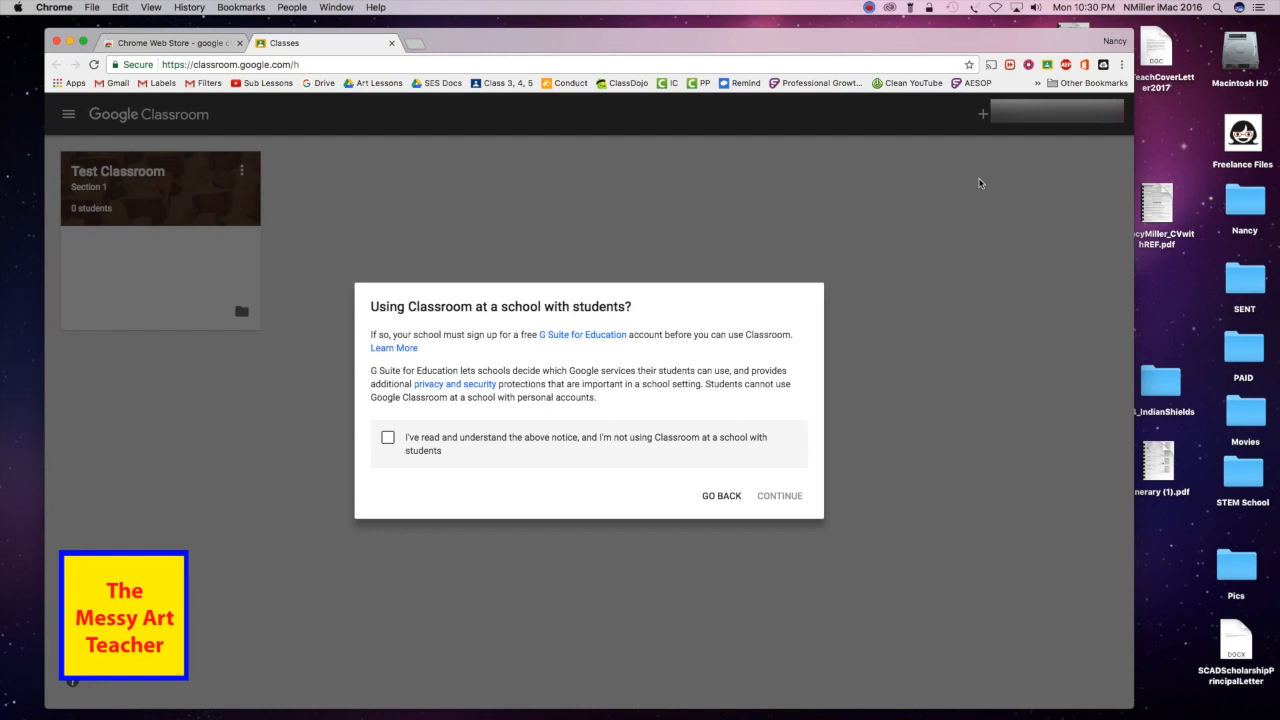
{"action": "mouse_move", "coordinate": [1004, 178]}
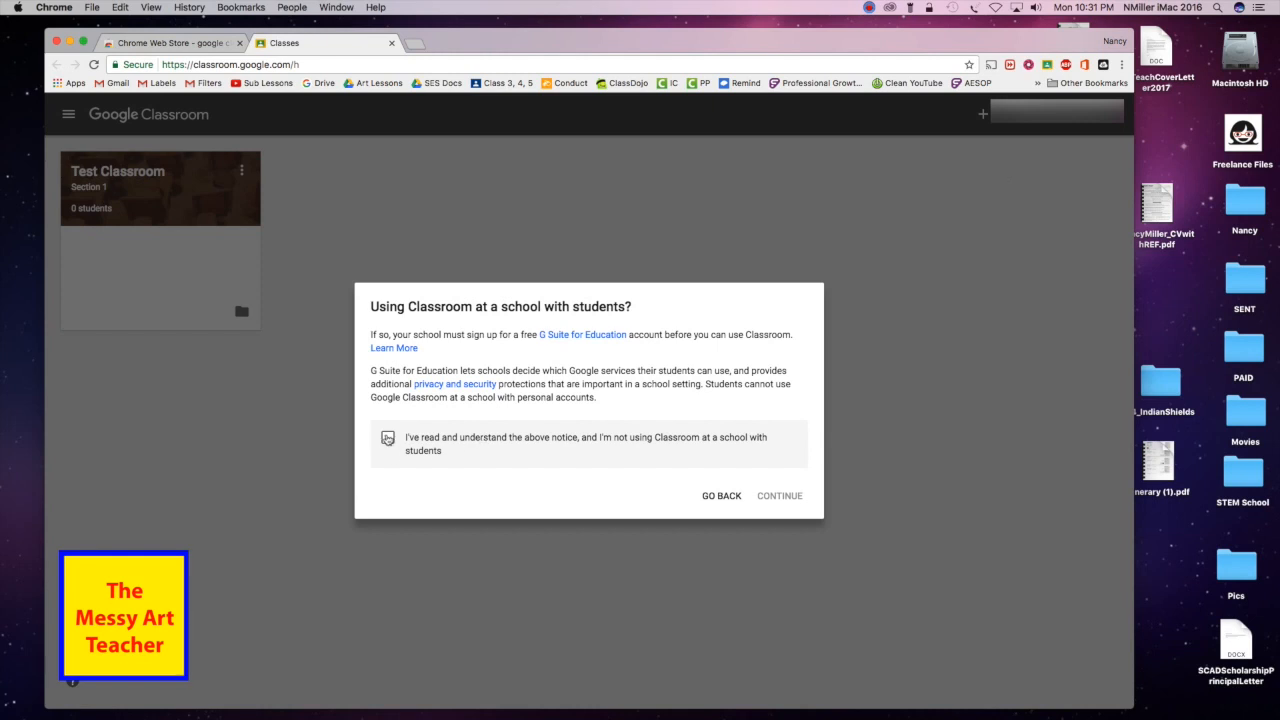
{"action": "left_click", "coordinate": [388, 436]}
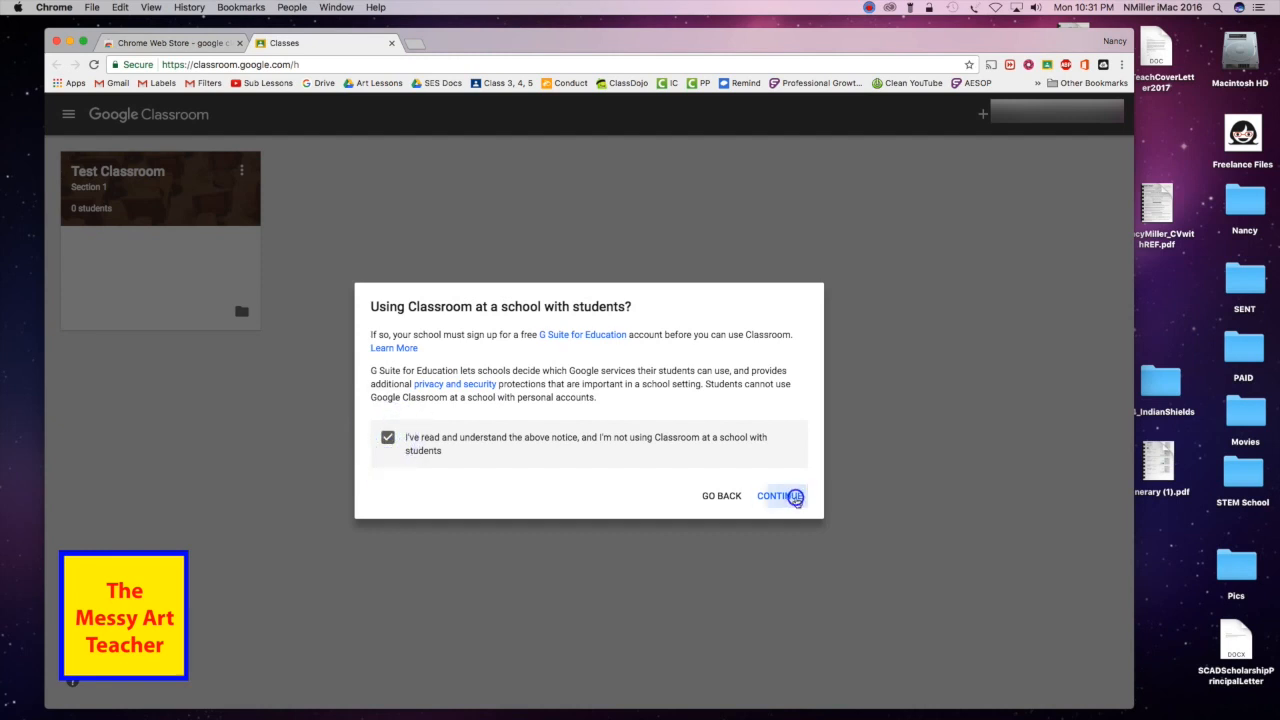
{"action": "left_click", "coordinate": [788, 496]}
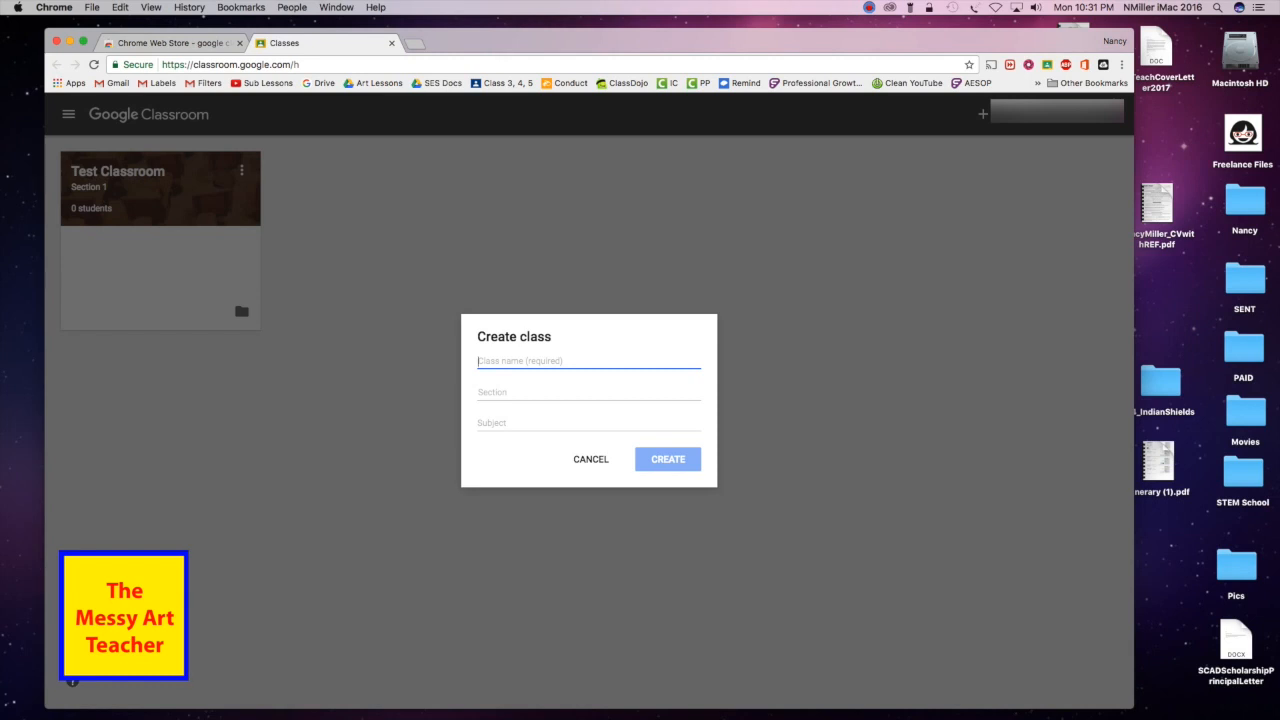
Create the class 'Test Classroom 2' with section 'Section 2' and subject Art.
{"action": "type", "text": "Test Classroom 2"}
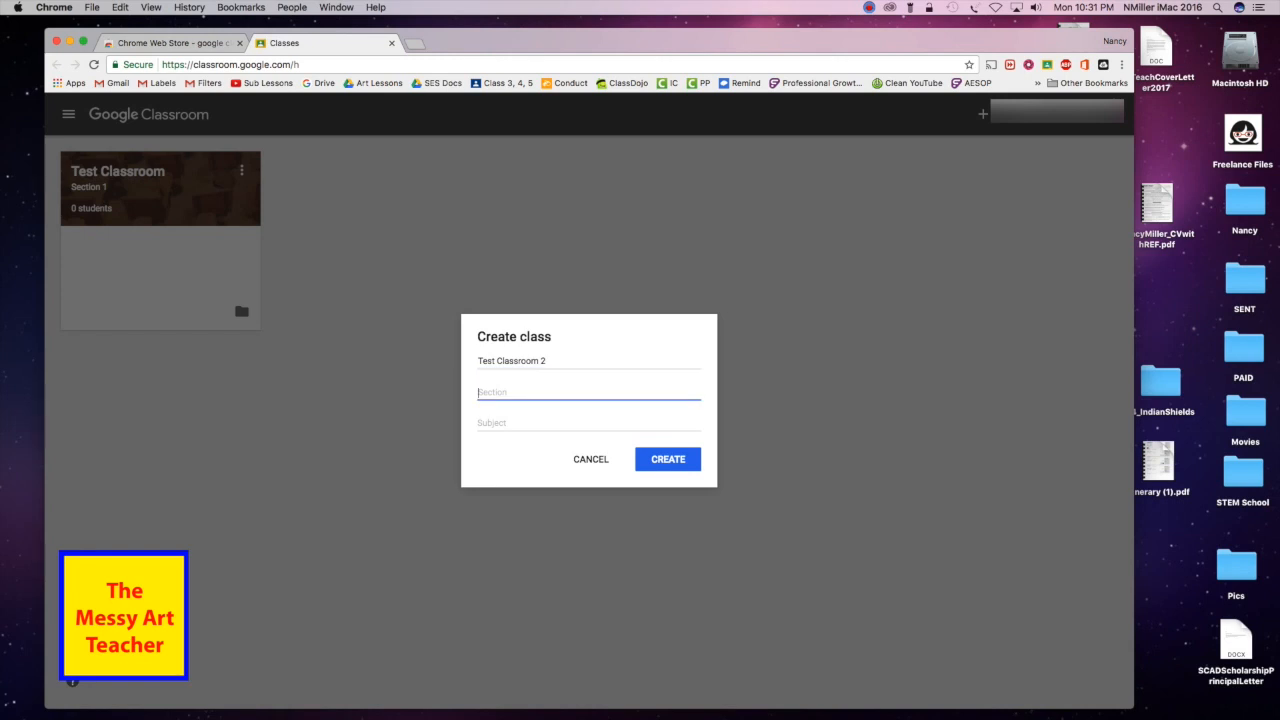
{"action": "type", "text": "Section 2"}
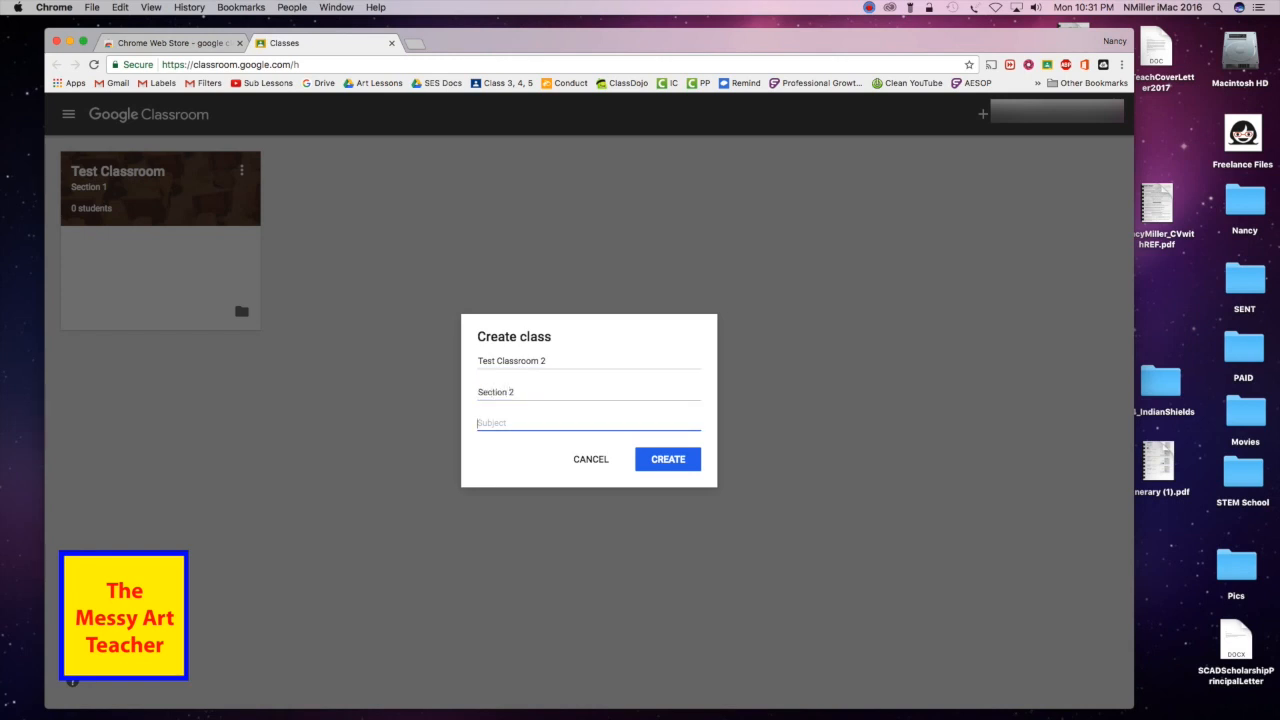
{"action": "type", "text": "Art"}
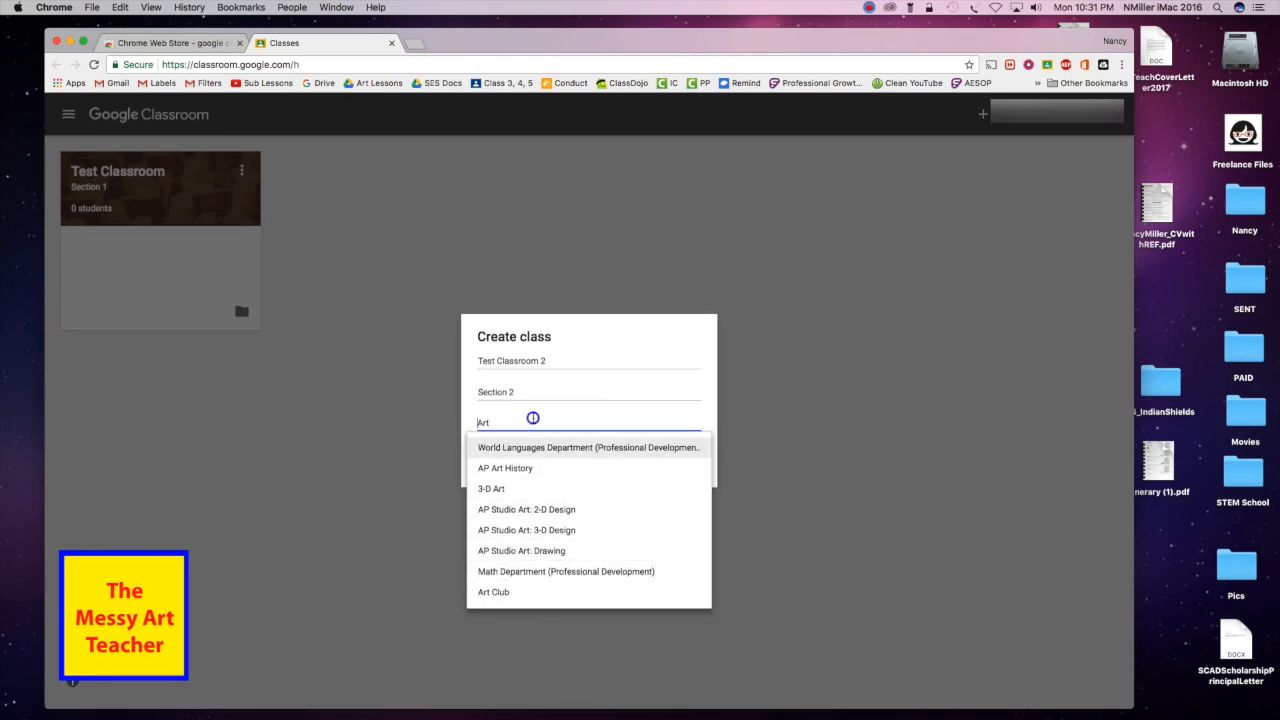
{"action": "left_click", "coordinate": [588, 448]}
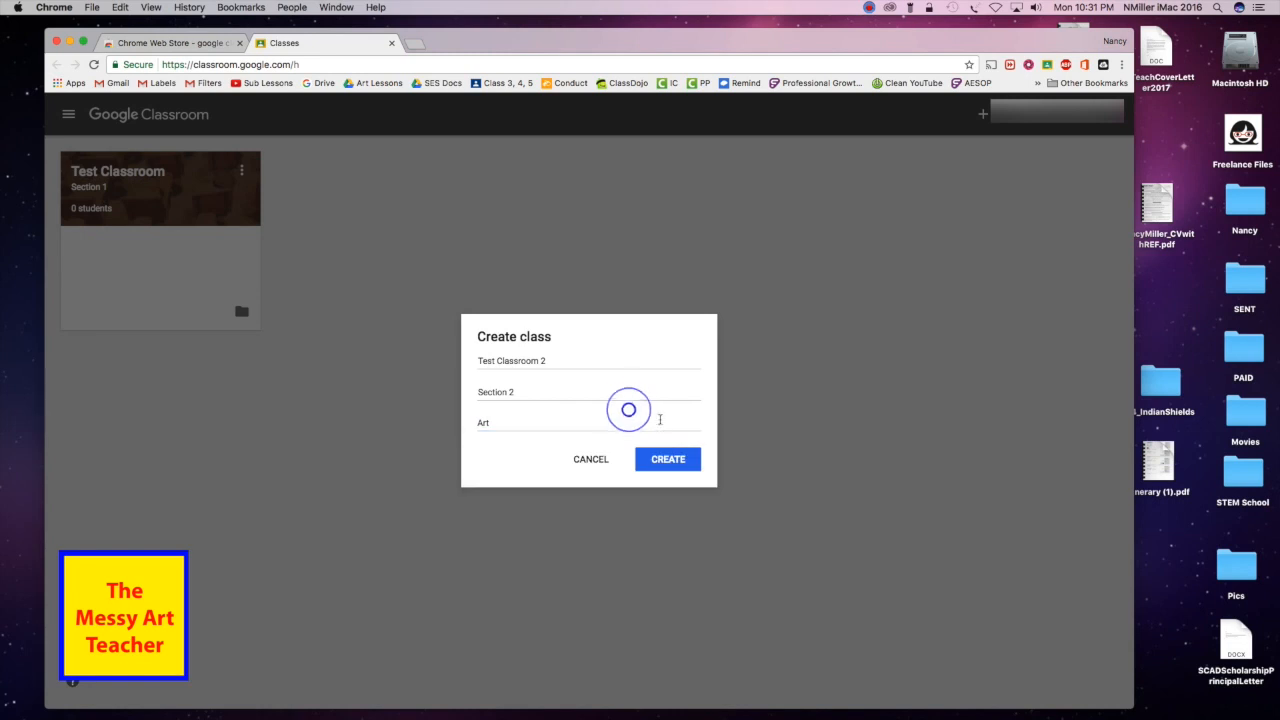
{"action": "left_click", "coordinate": [668, 458]}
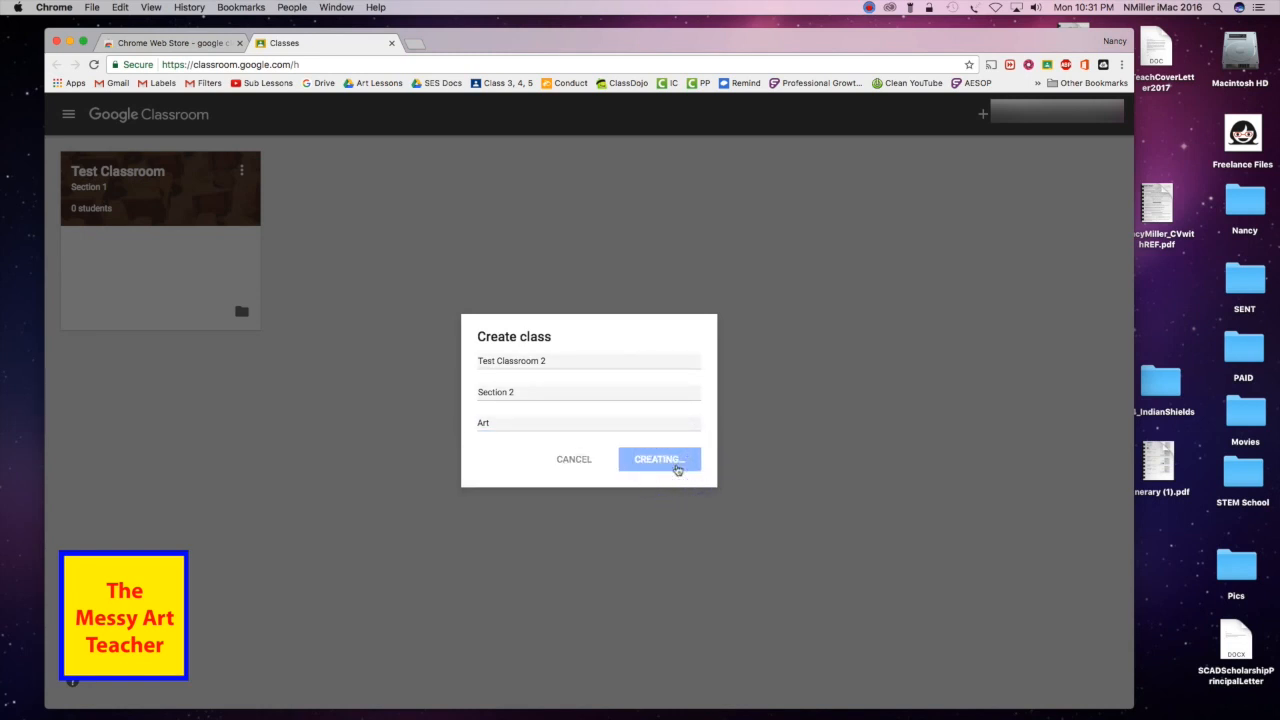
{"action": "left_click", "coordinate": [660, 458]}
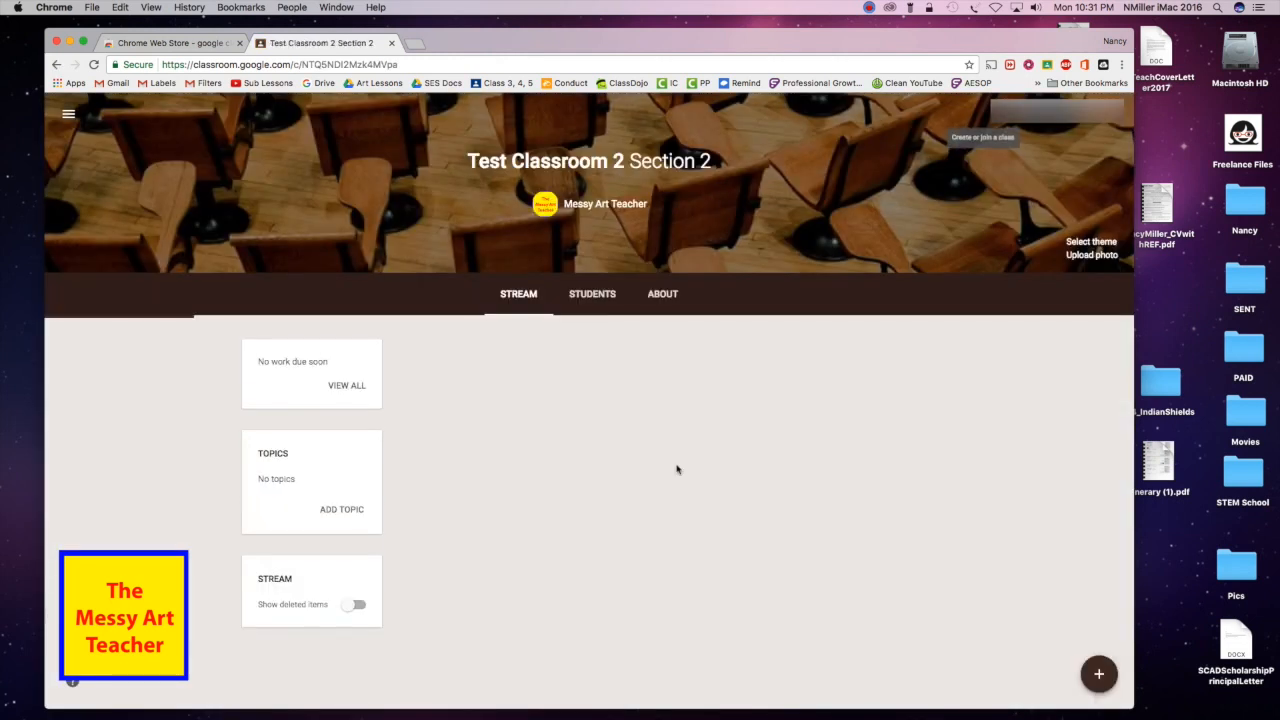
{"action": "left_click", "coordinate": [66, 112]}
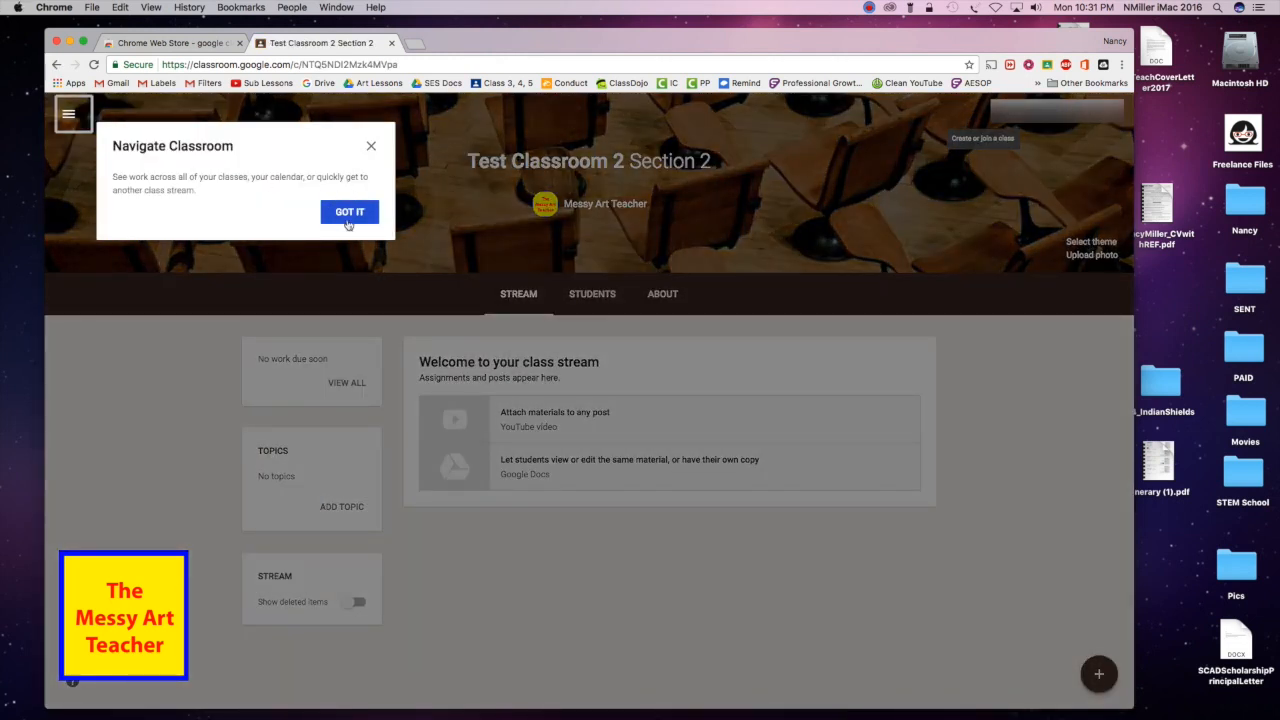
{"action": "mouse_move", "coordinate": [372, 220]}
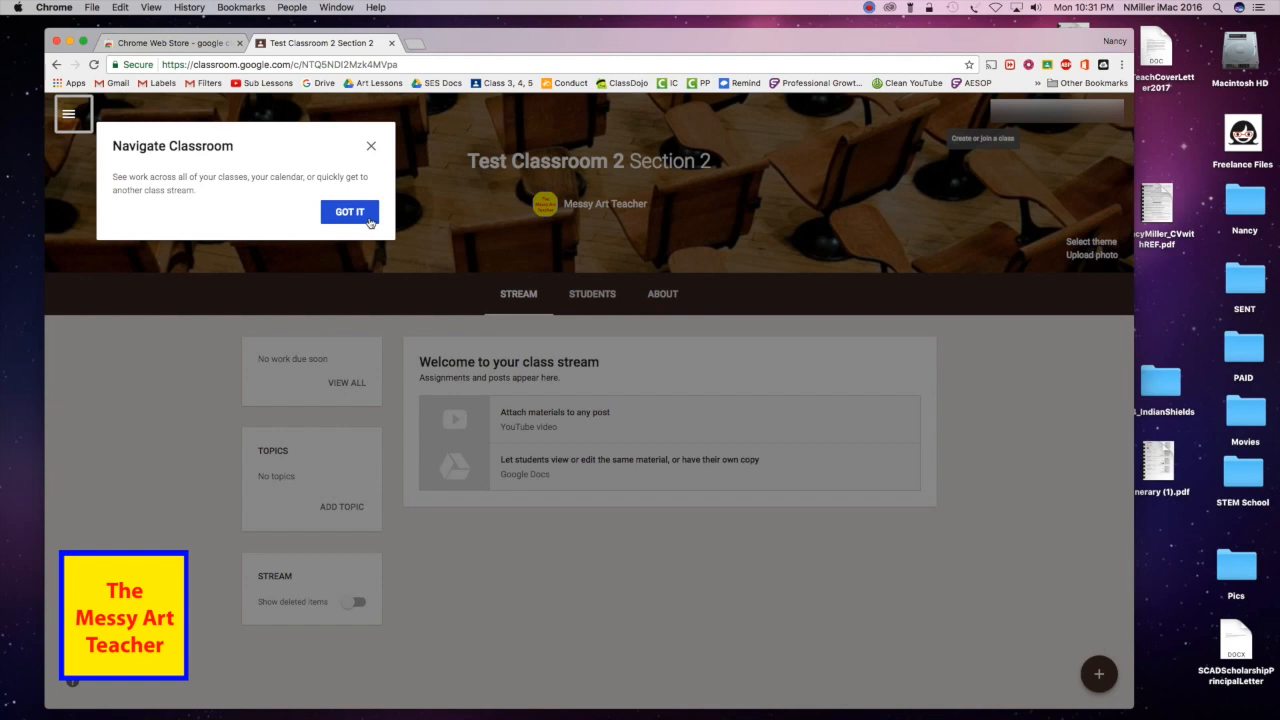
{"action": "mouse_move", "coordinate": [376, 150]}
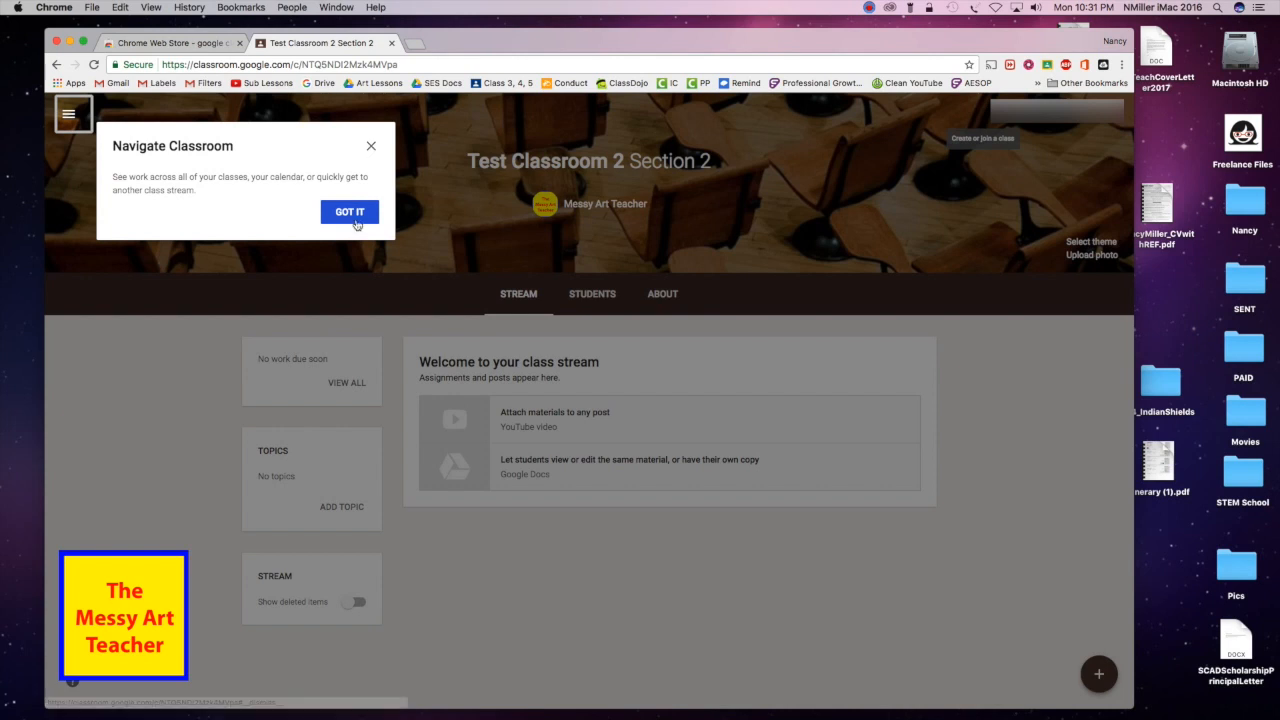
{"action": "left_click", "coordinate": [348, 212]}
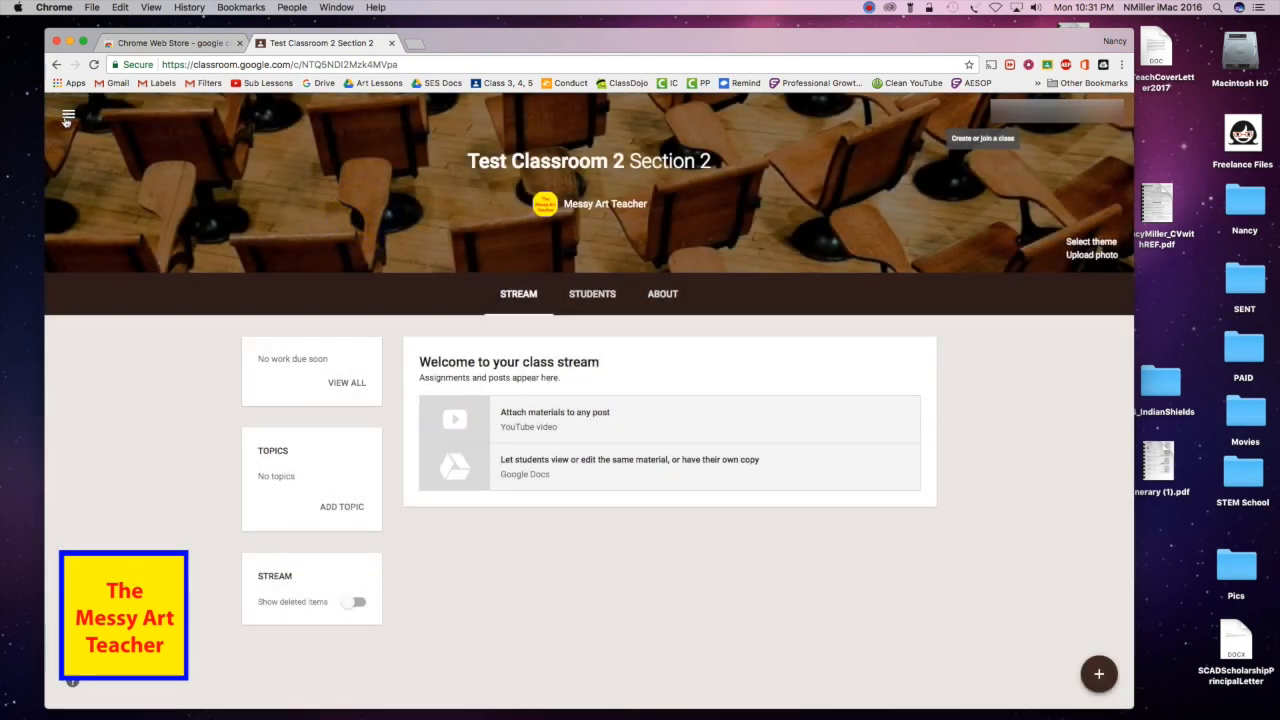
{"action": "mouse_move", "coordinate": [64, 116]}
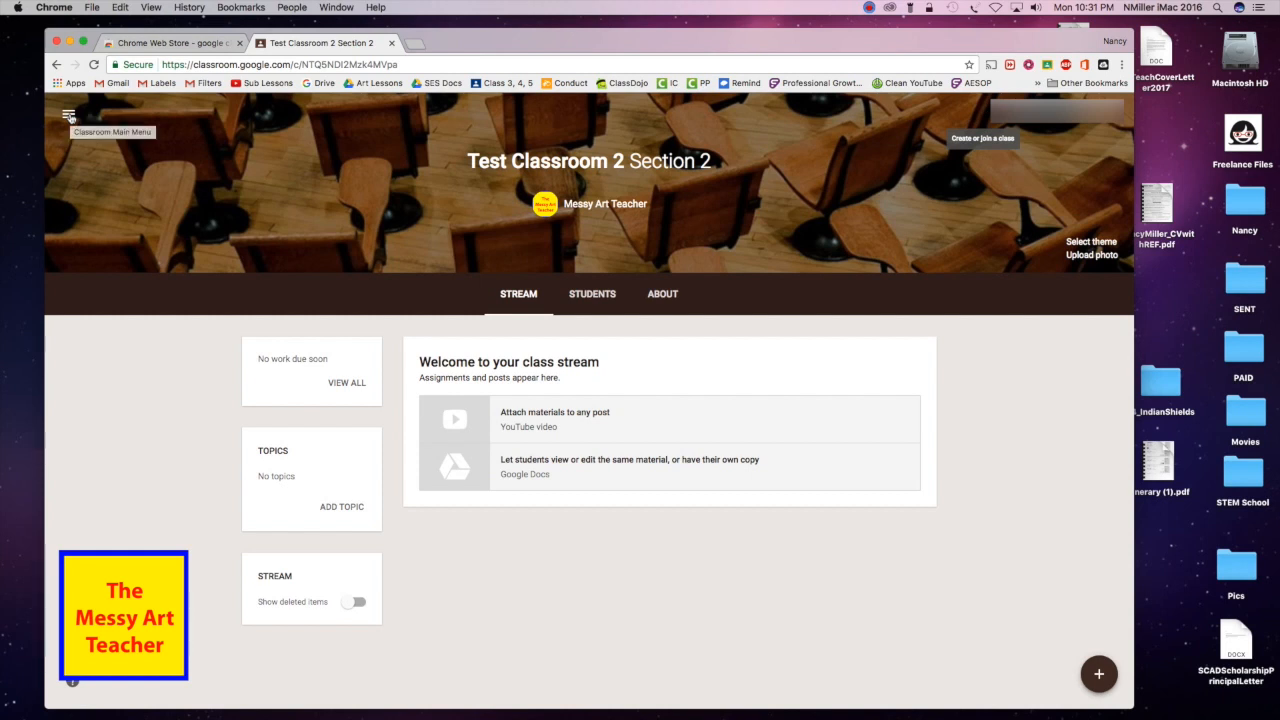
{"action": "left_click", "coordinate": [64, 116]}
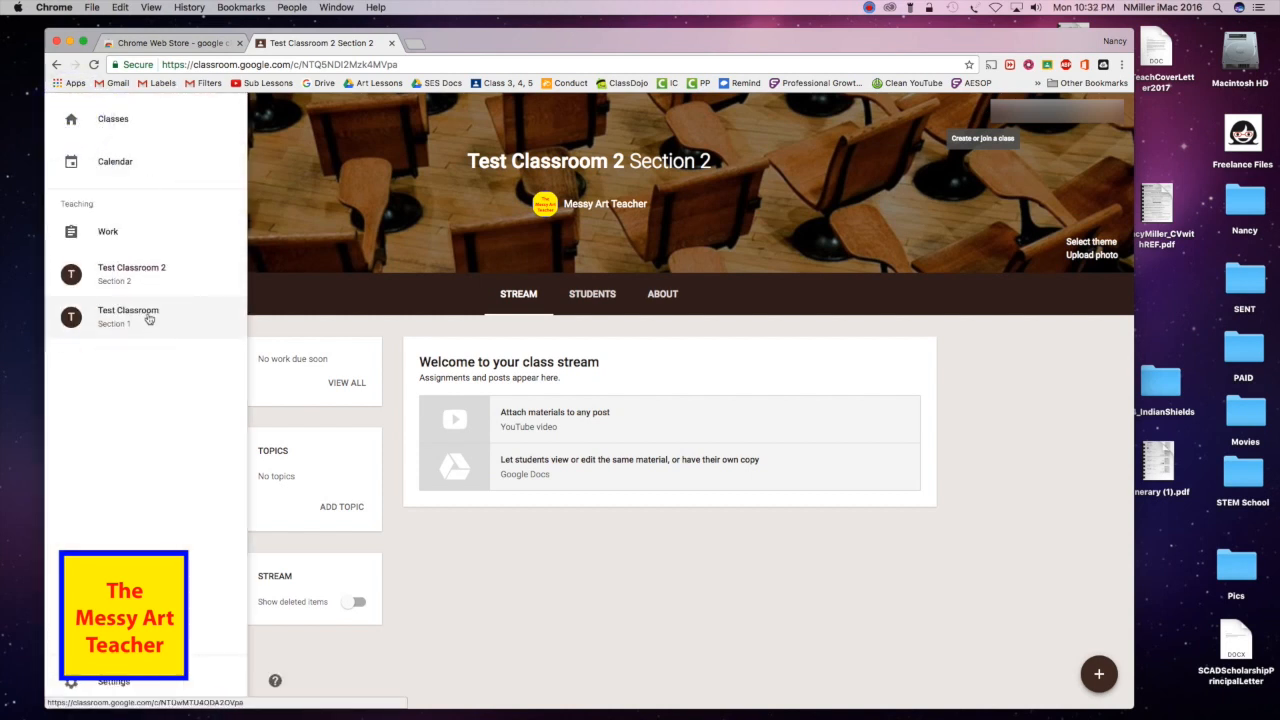
{"action": "mouse_move", "coordinate": [160, 284]}
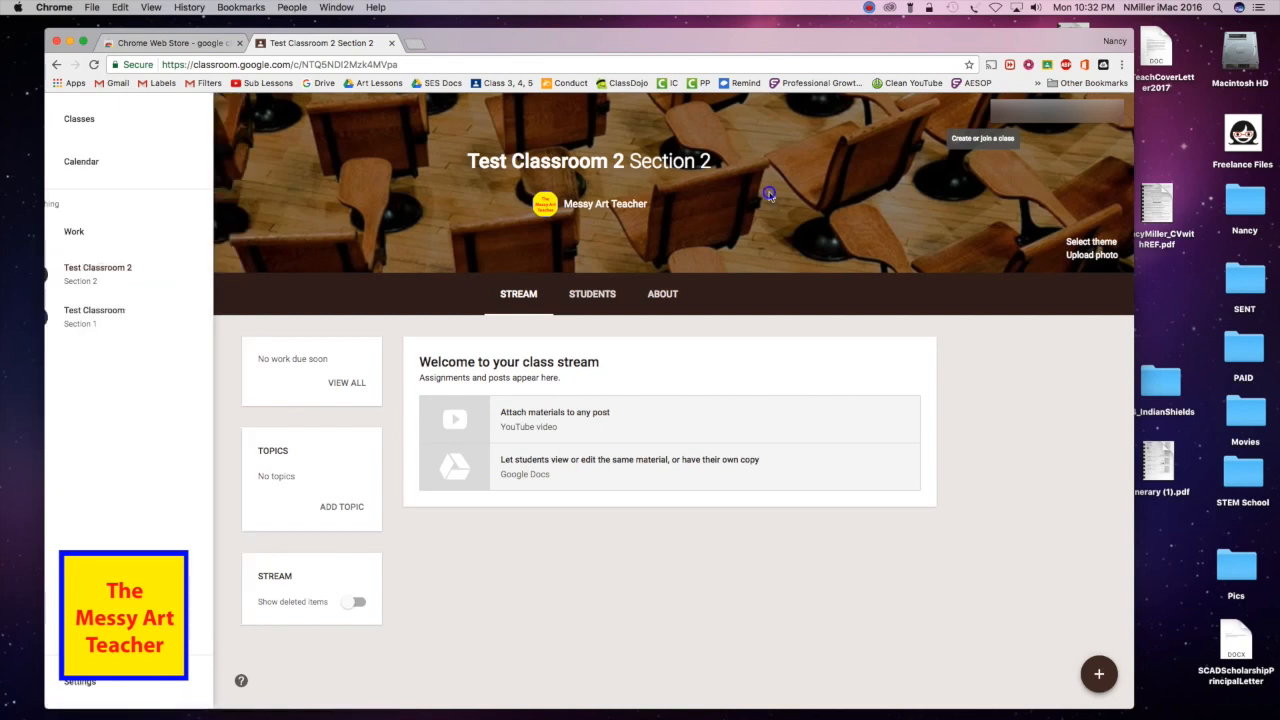
{"action": "left_click", "coordinate": [68, 114]}
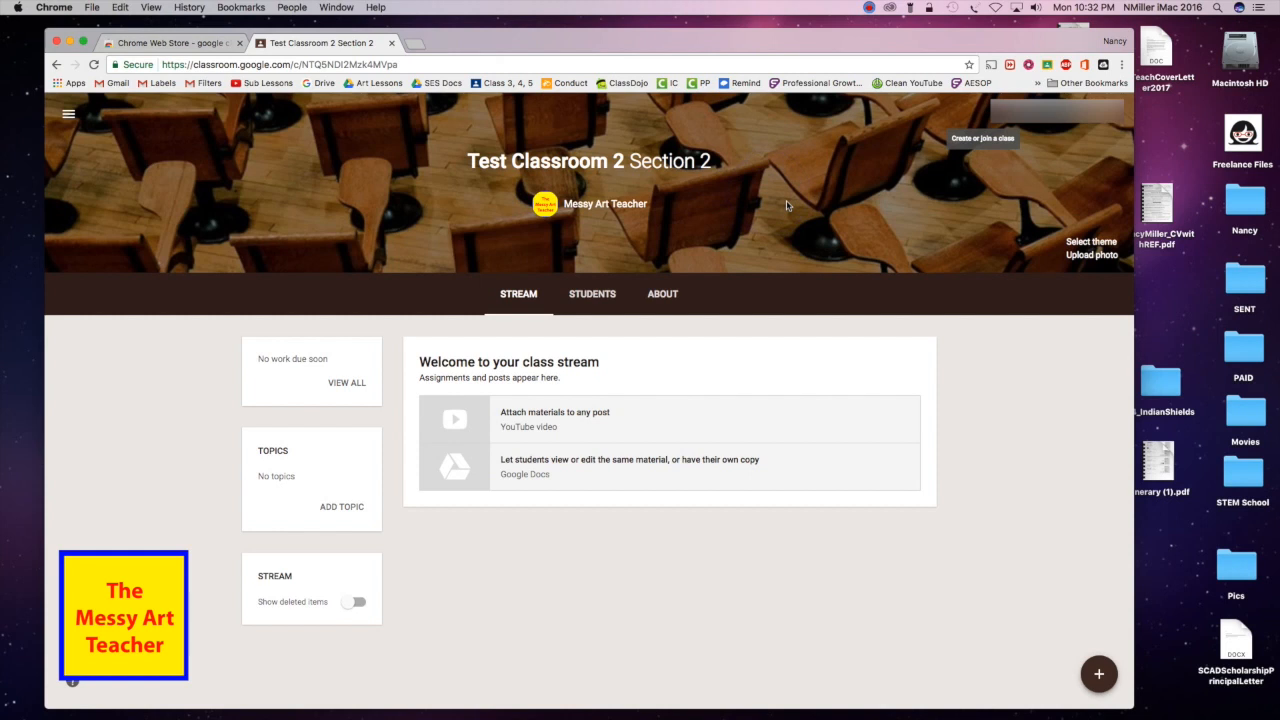
{"action": "mouse_move", "coordinate": [1092, 248]}
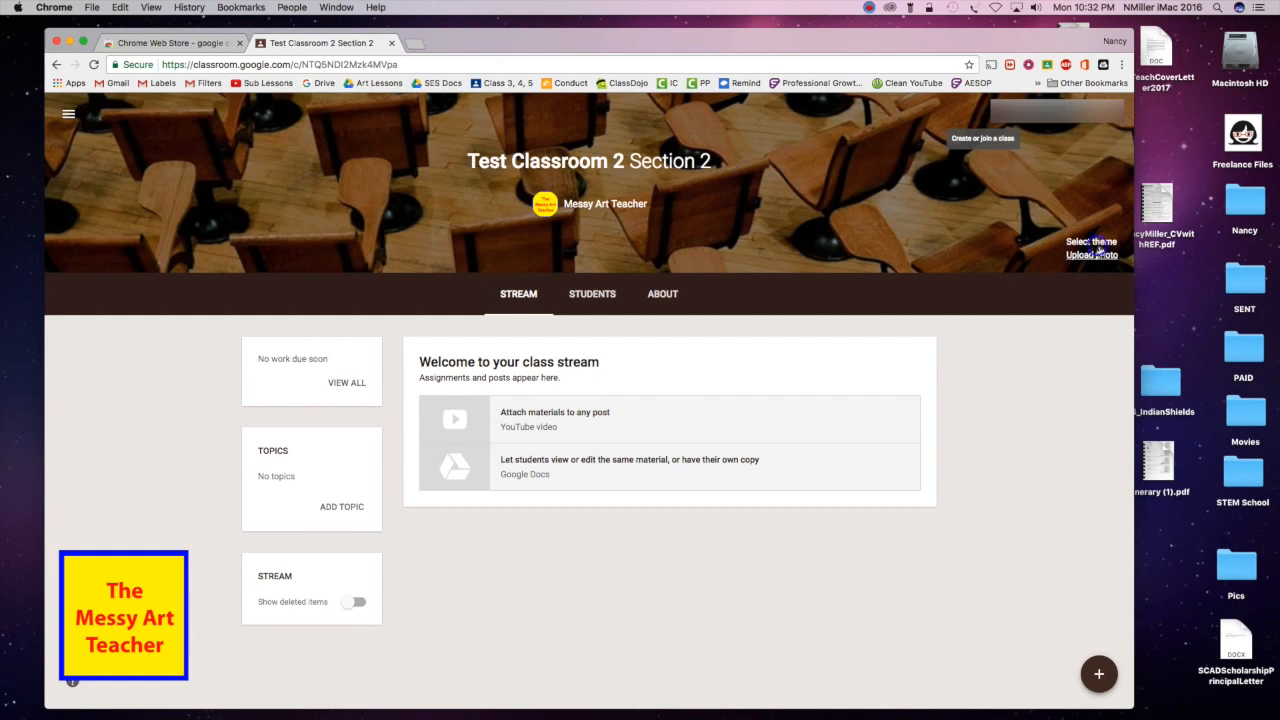
Apply the colorful candy gallery image as Test Classroom 2's class theme.
{"action": "left_click", "coordinate": [1088, 240]}
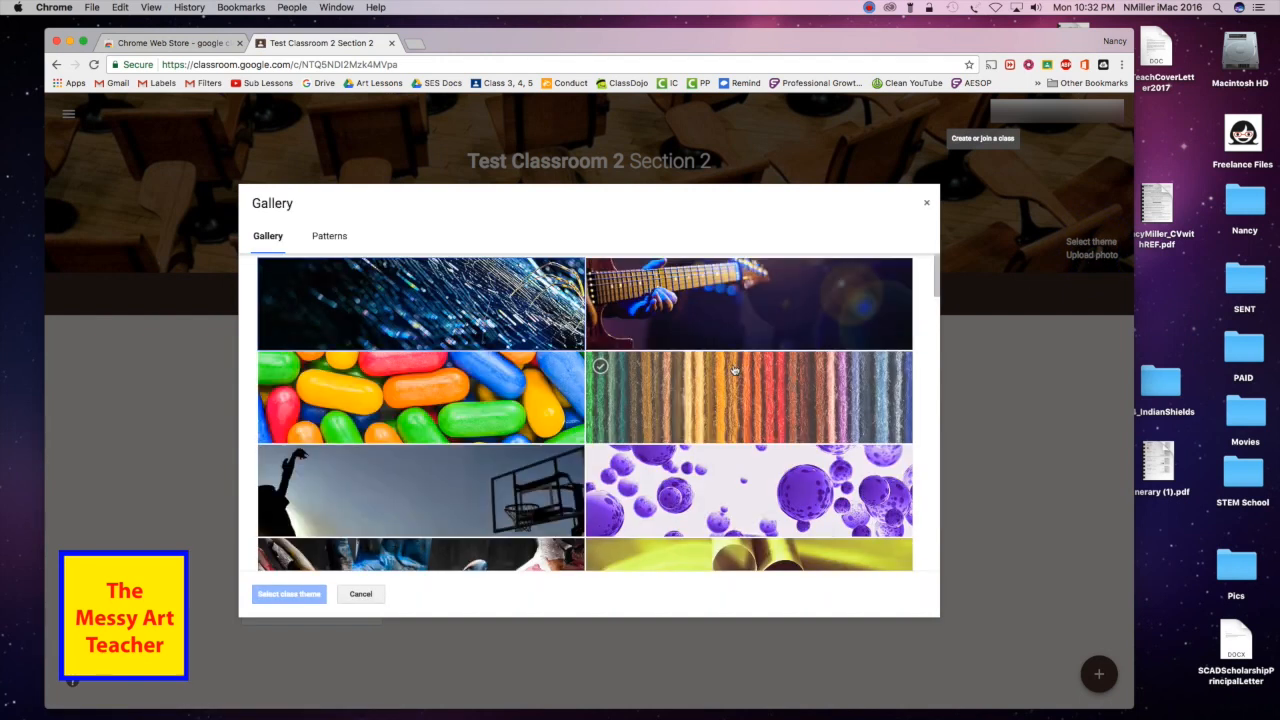
{"action": "left_click", "coordinate": [420, 396]}
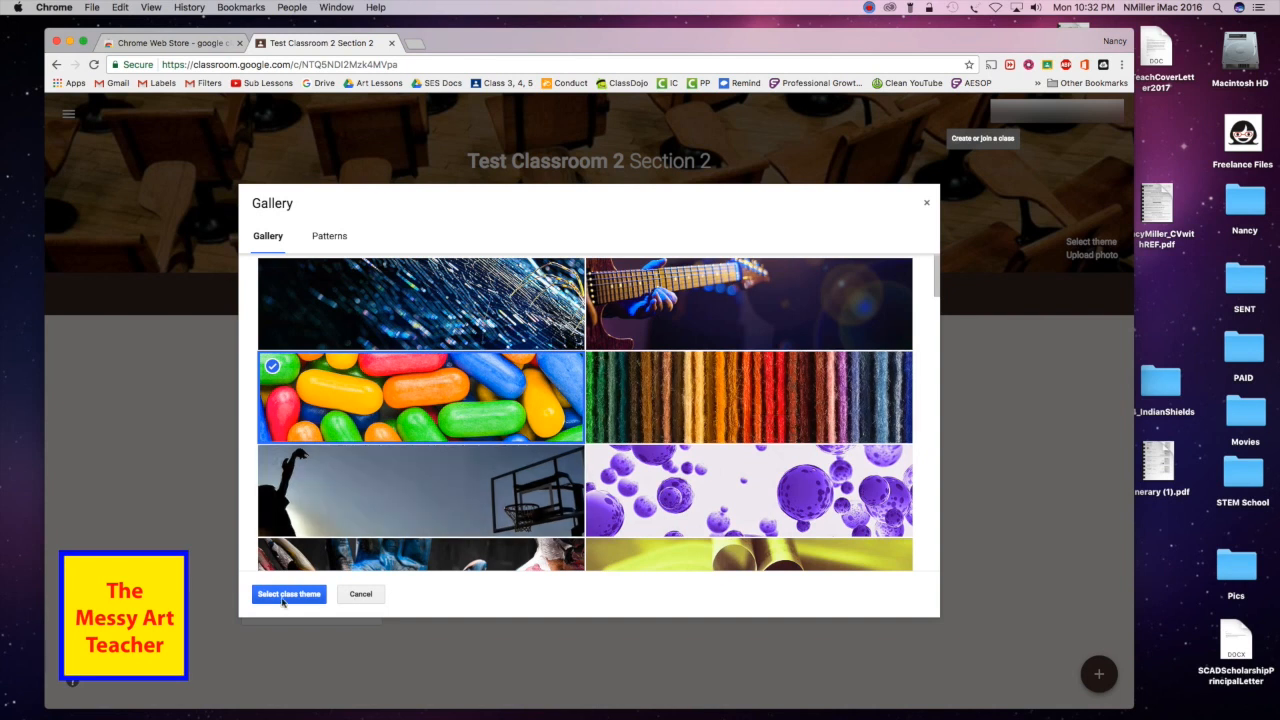
{"action": "left_click", "coordinate": [288, 594]}
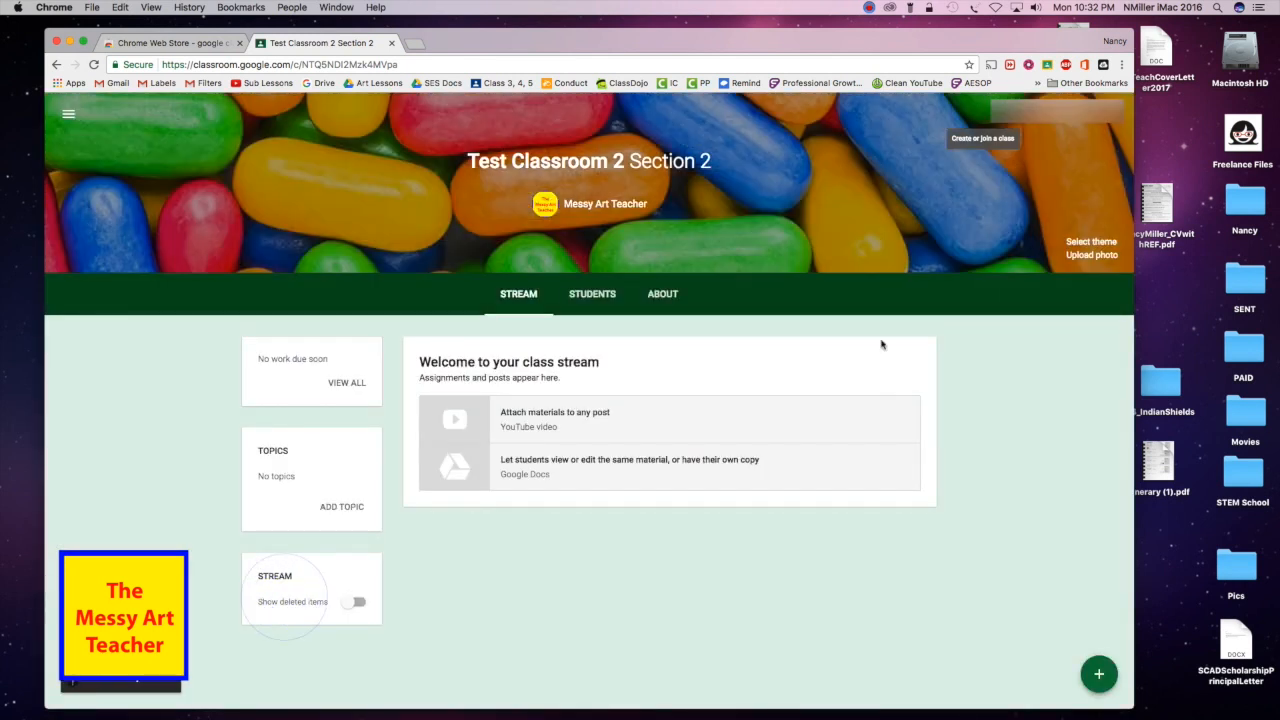
{"action": "mouse_move", "coordinate": [872, 296]}
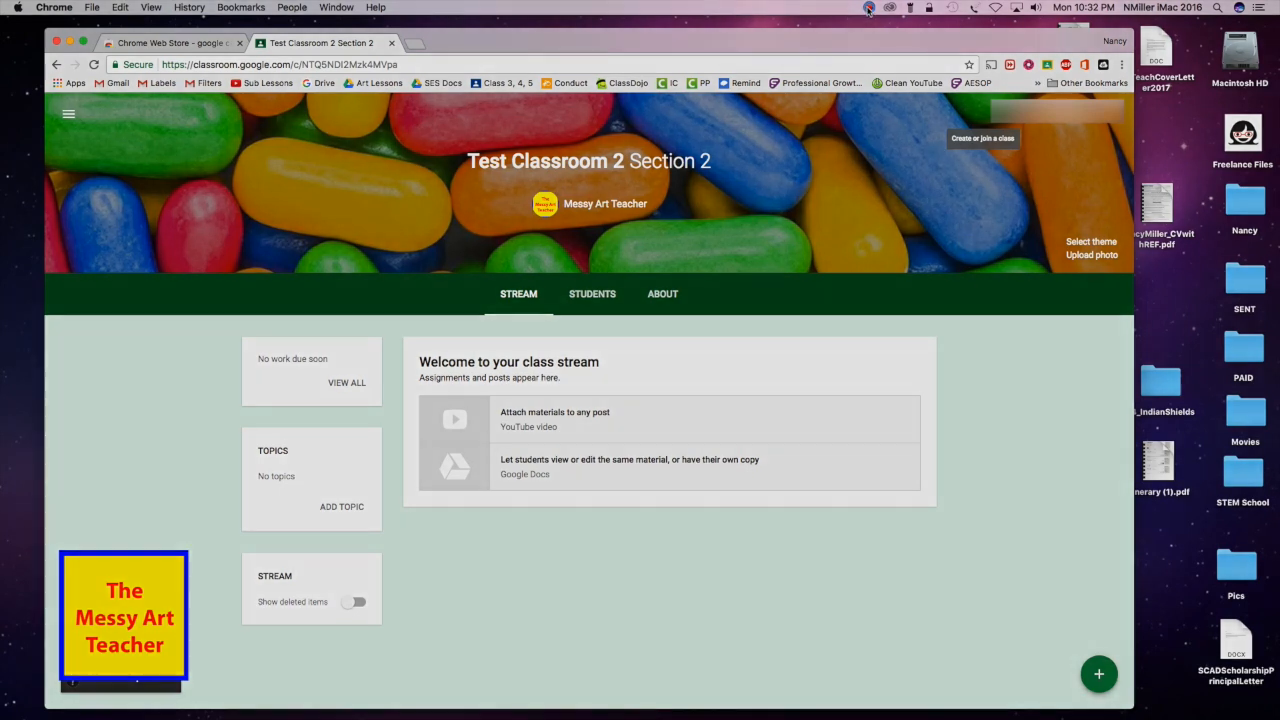
{"action": "left_click", "coordinate": [870, 8]}
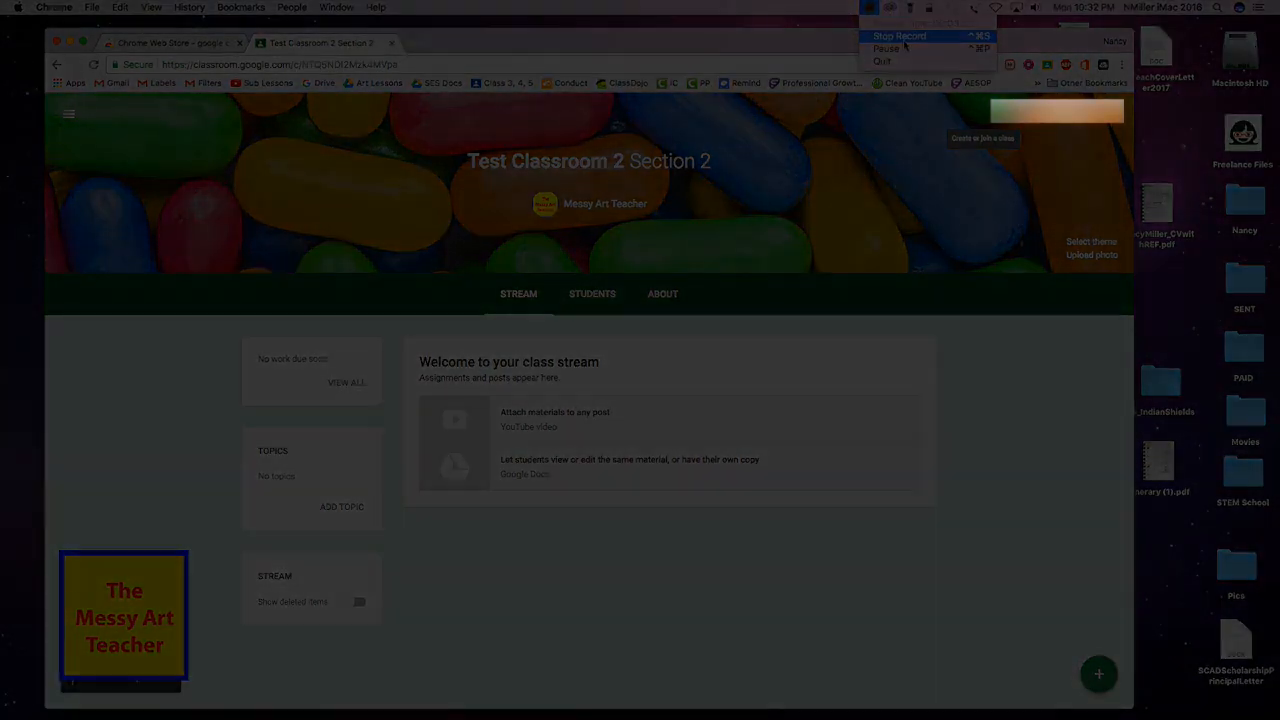